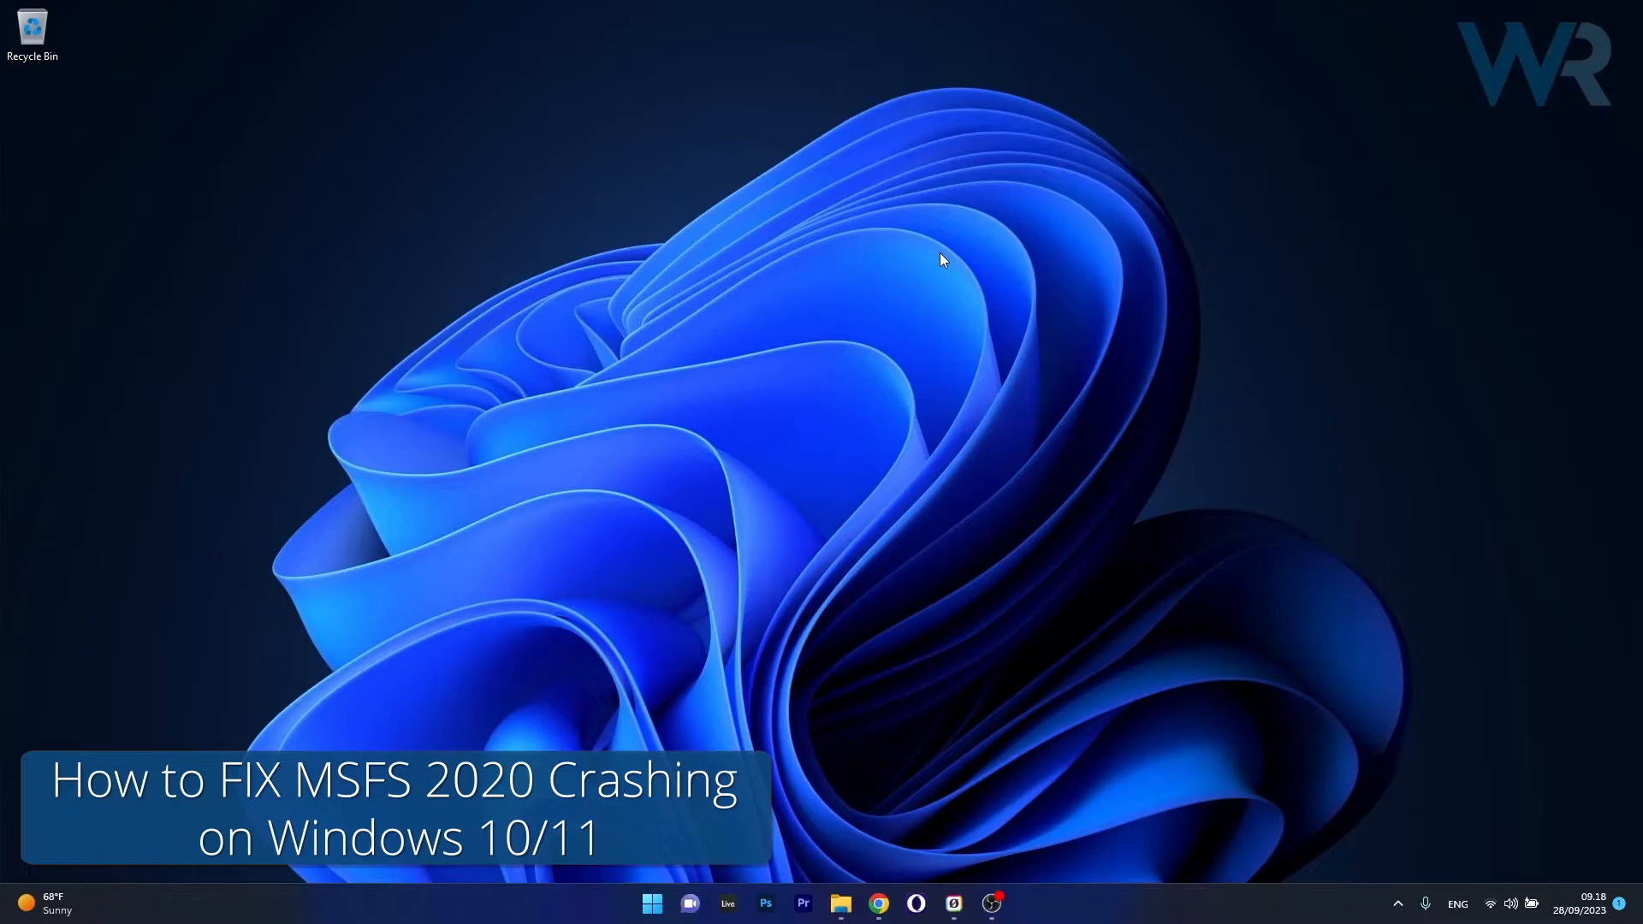
pyautogui.moveTo(940, 262)
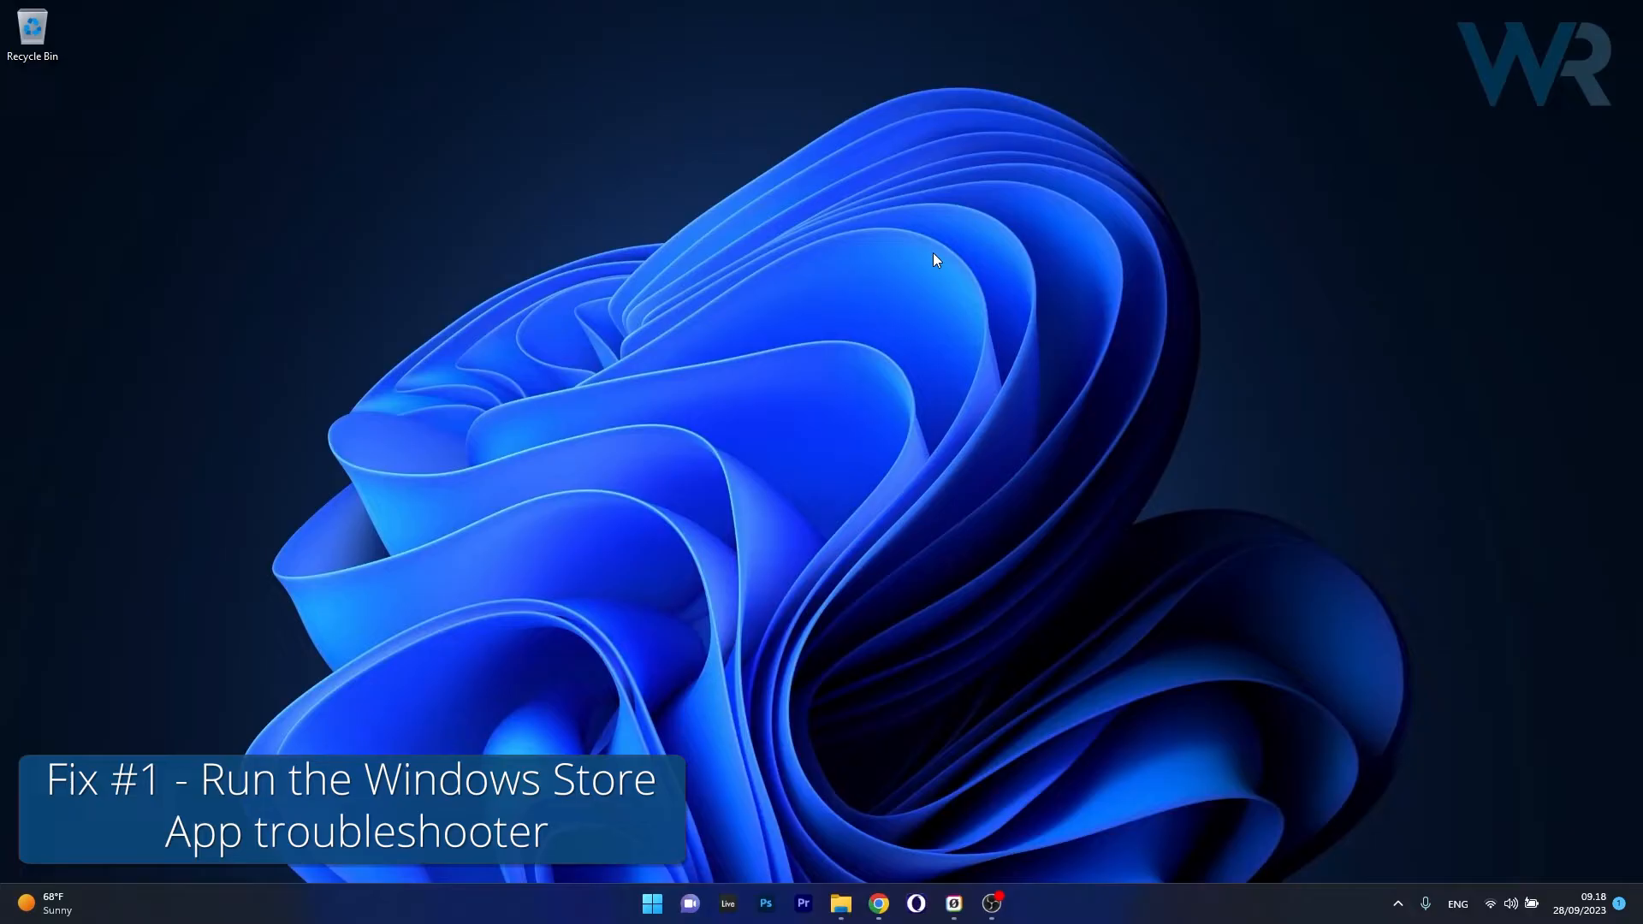
# From Settings > System > Troubleshoot > Other trouble-shooters, run the Windows Store Apps troubleshooter
pyautogui.click(650, 904)
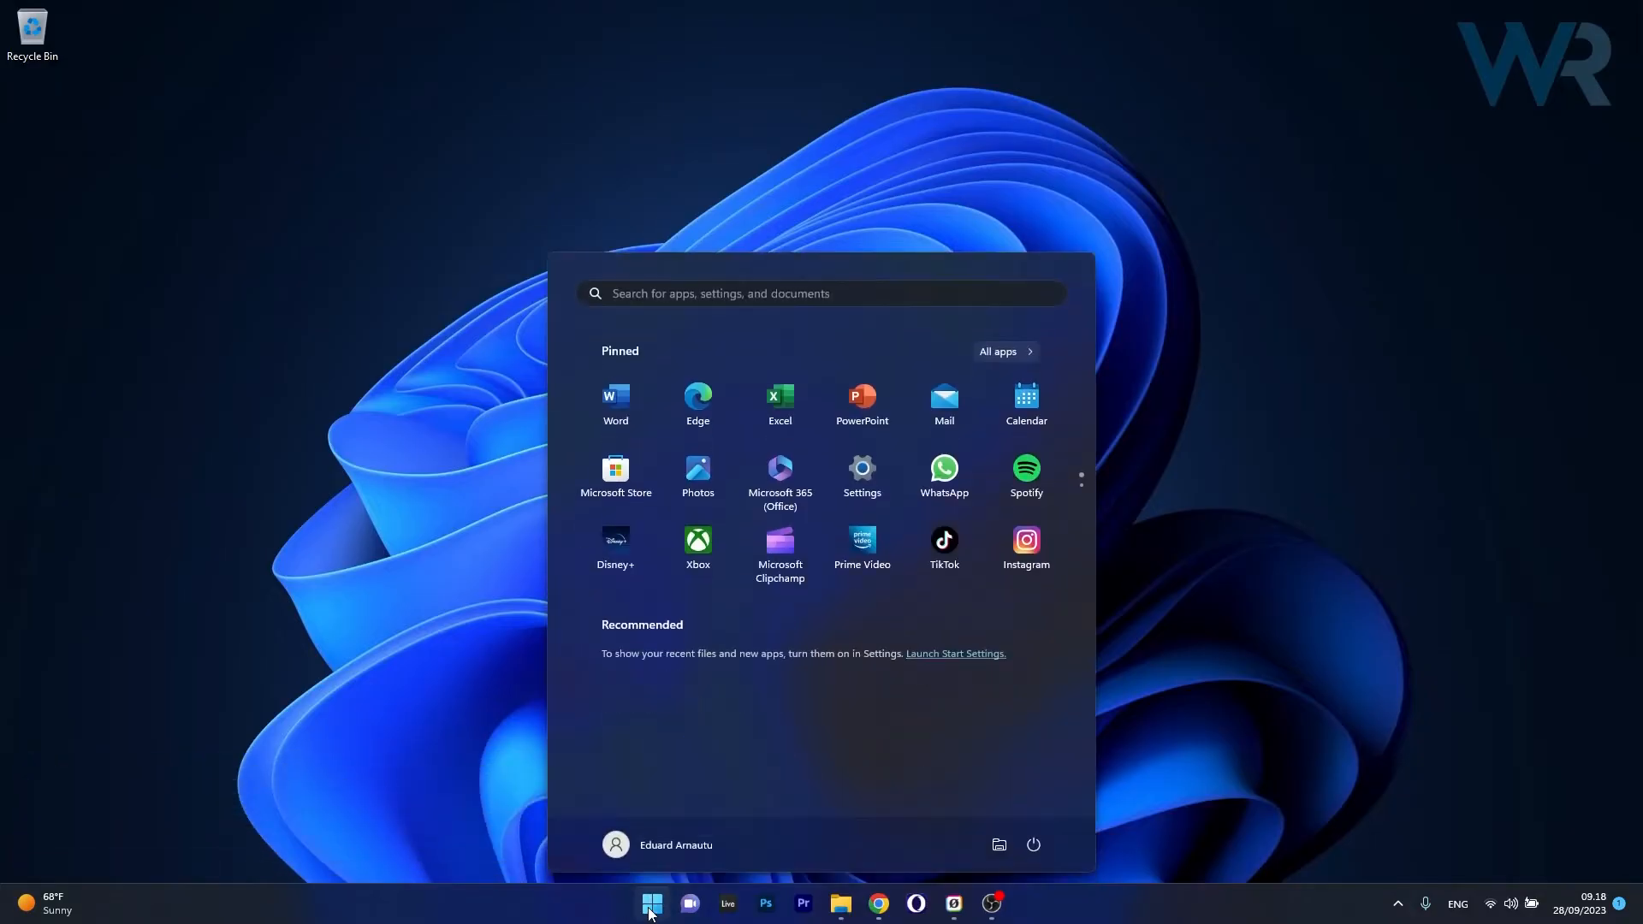
pyautogui.click(861, 467)
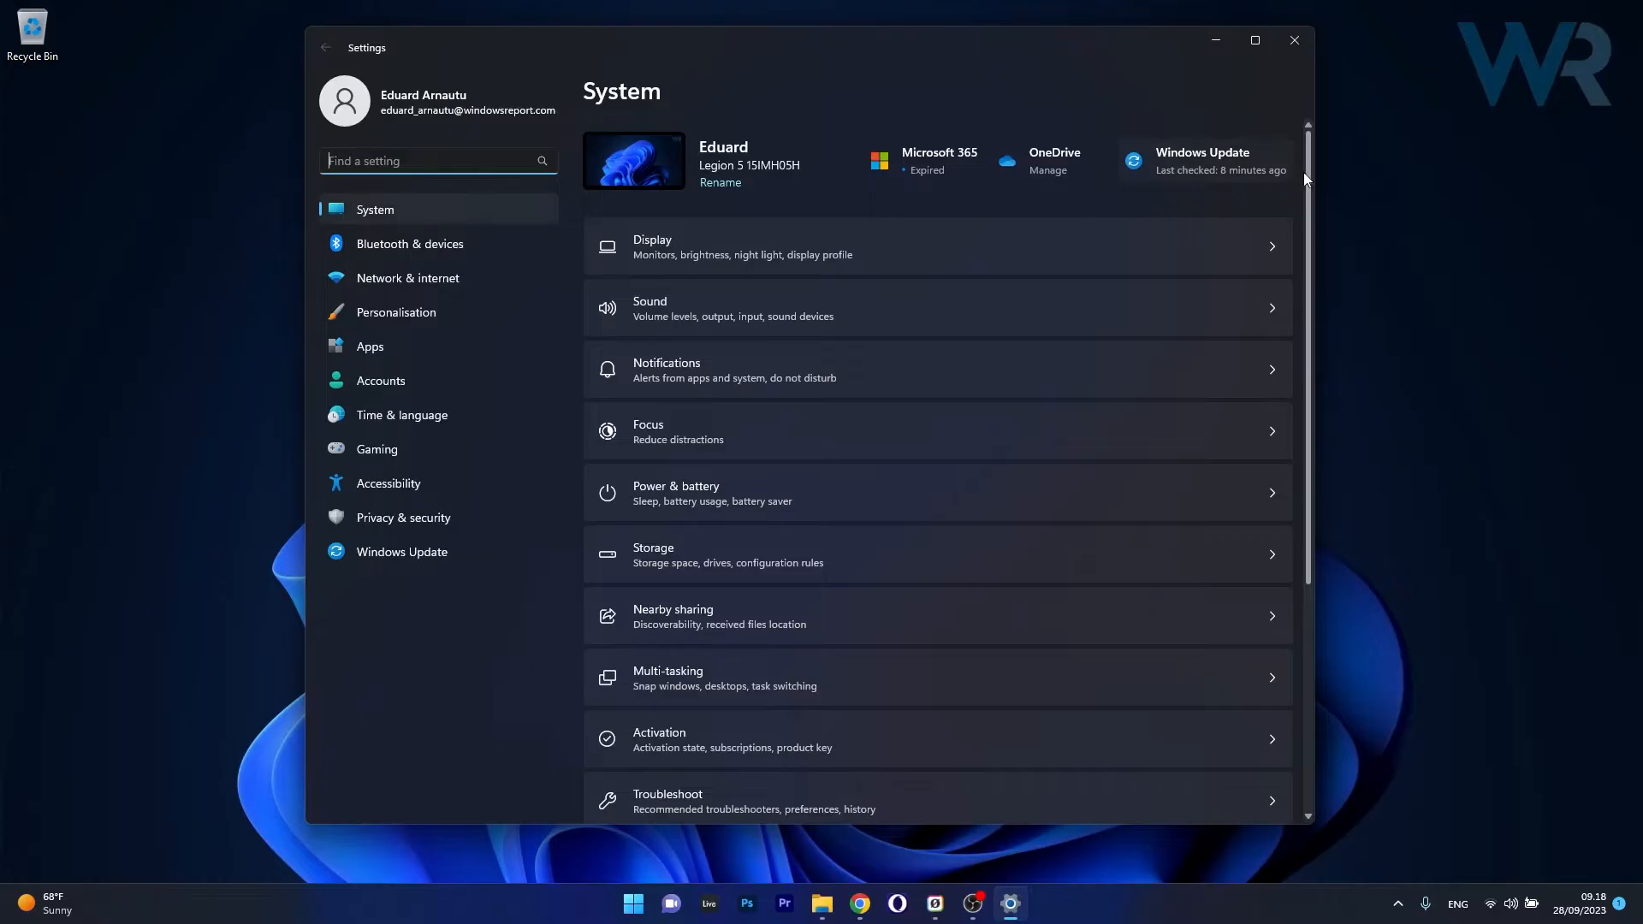
pyautogui.scroll(-3)
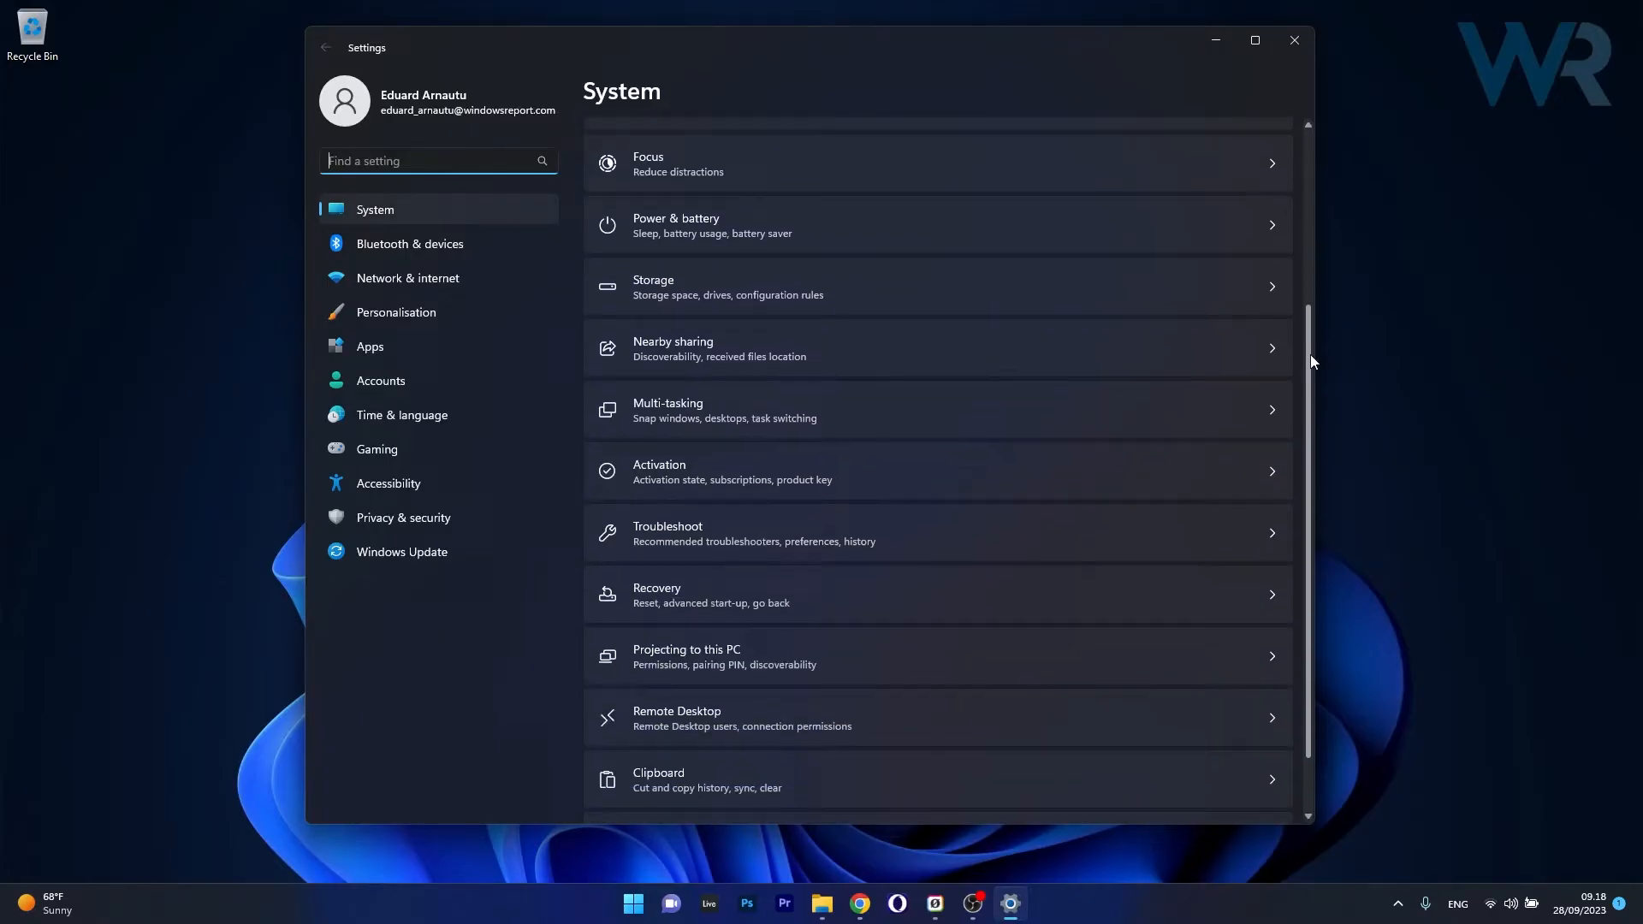
pyautogui.scroll(-3)
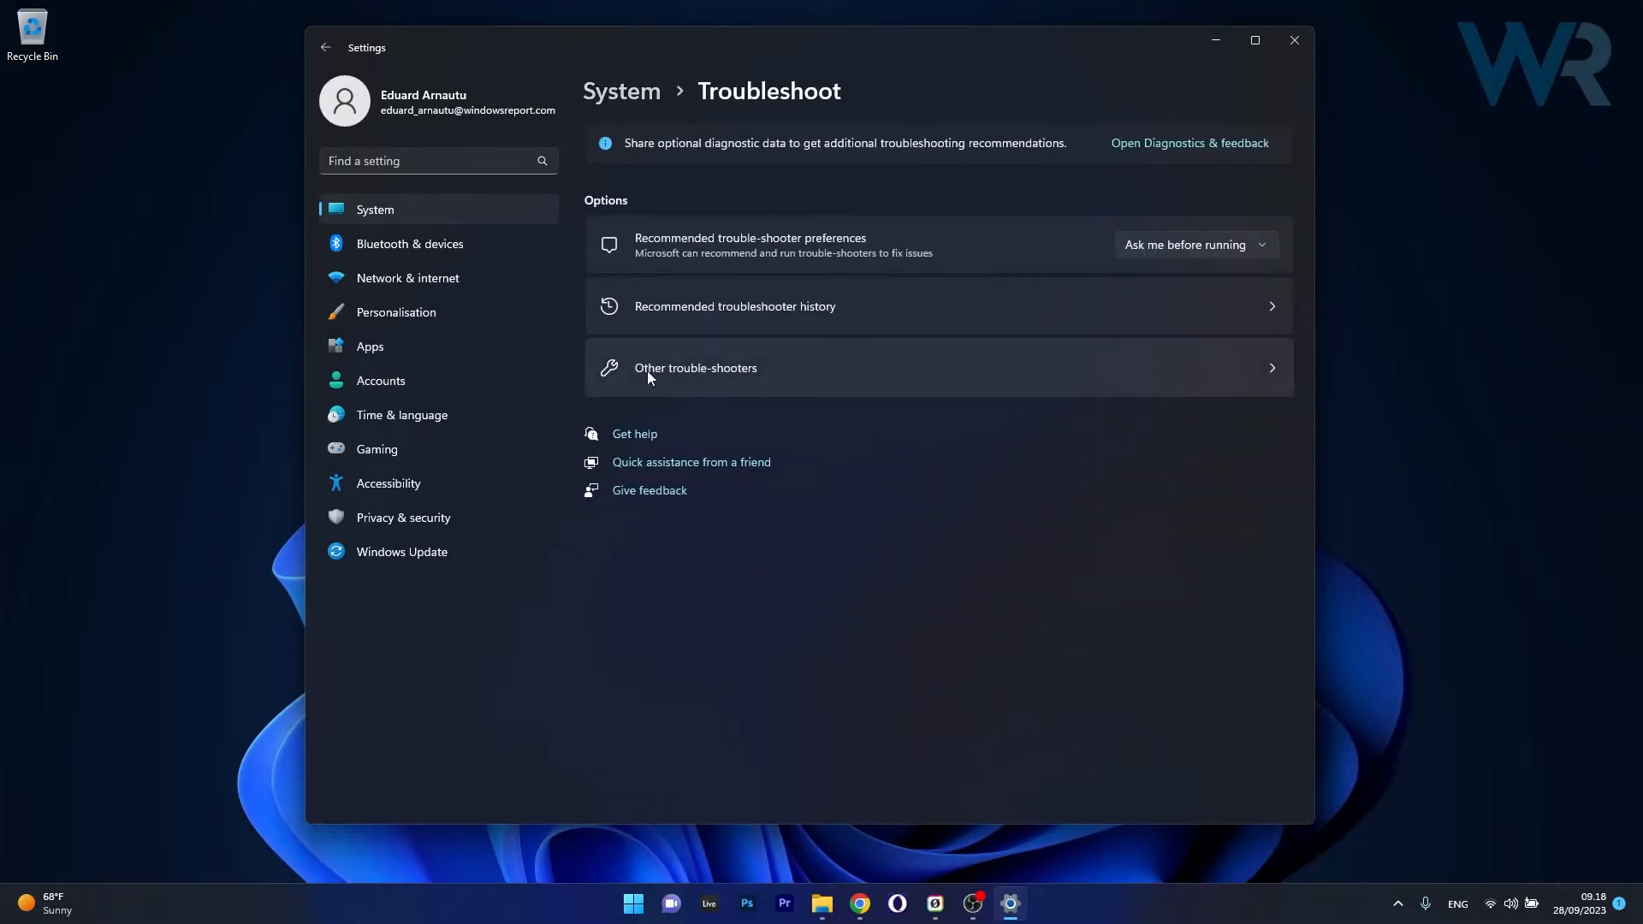
pyautogui.click(695, 369)
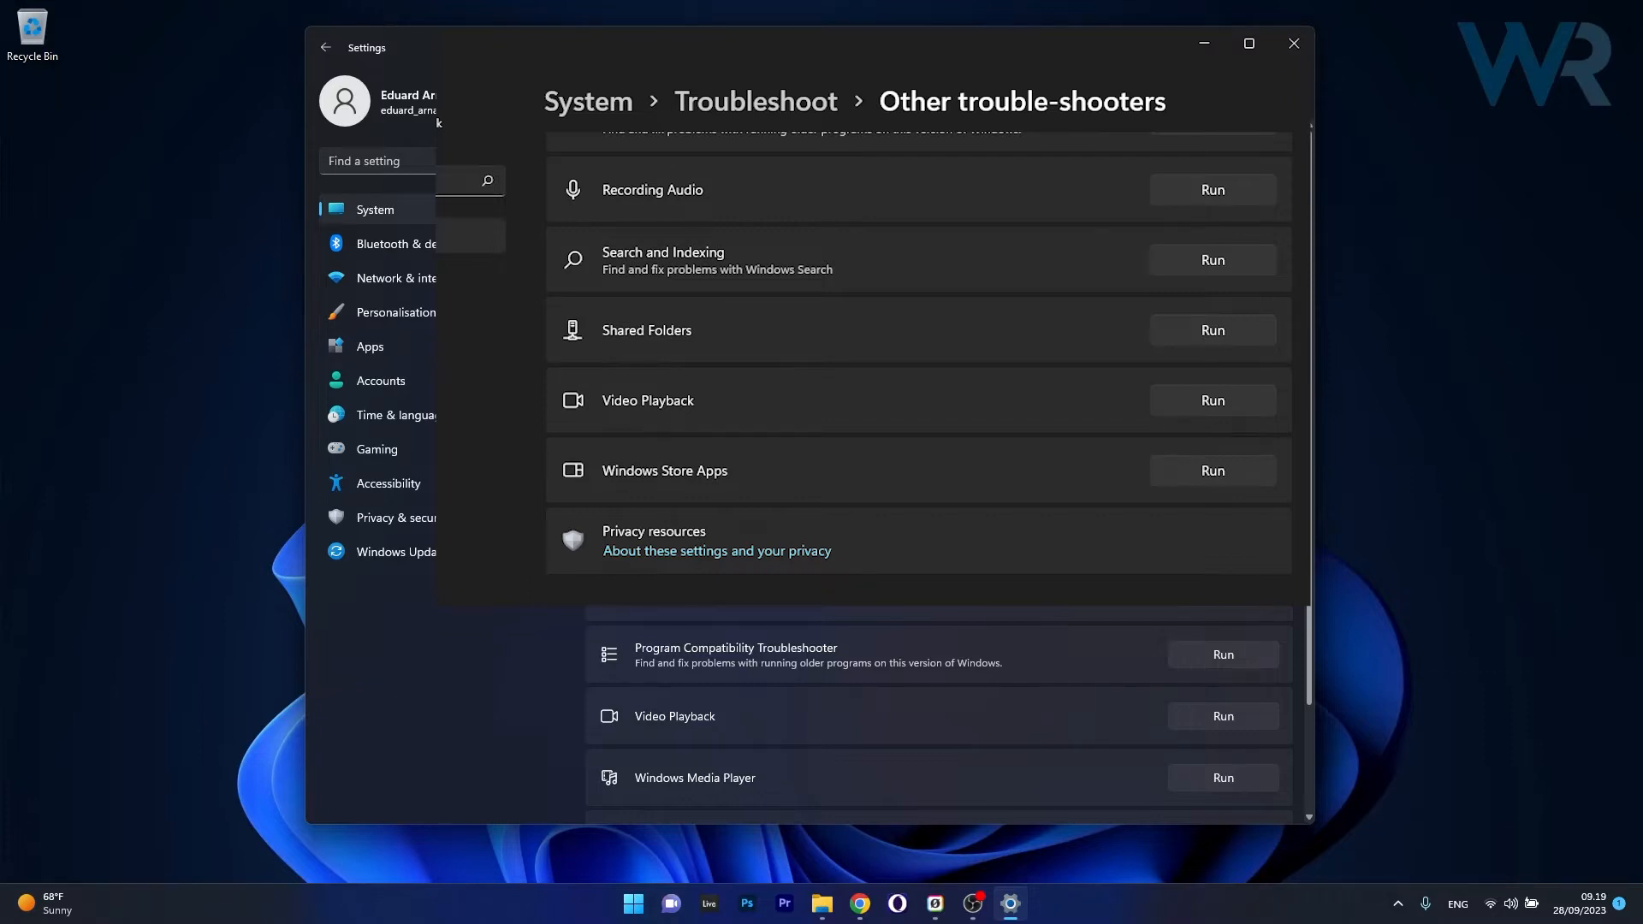
pyautogui.click(1212, 190)
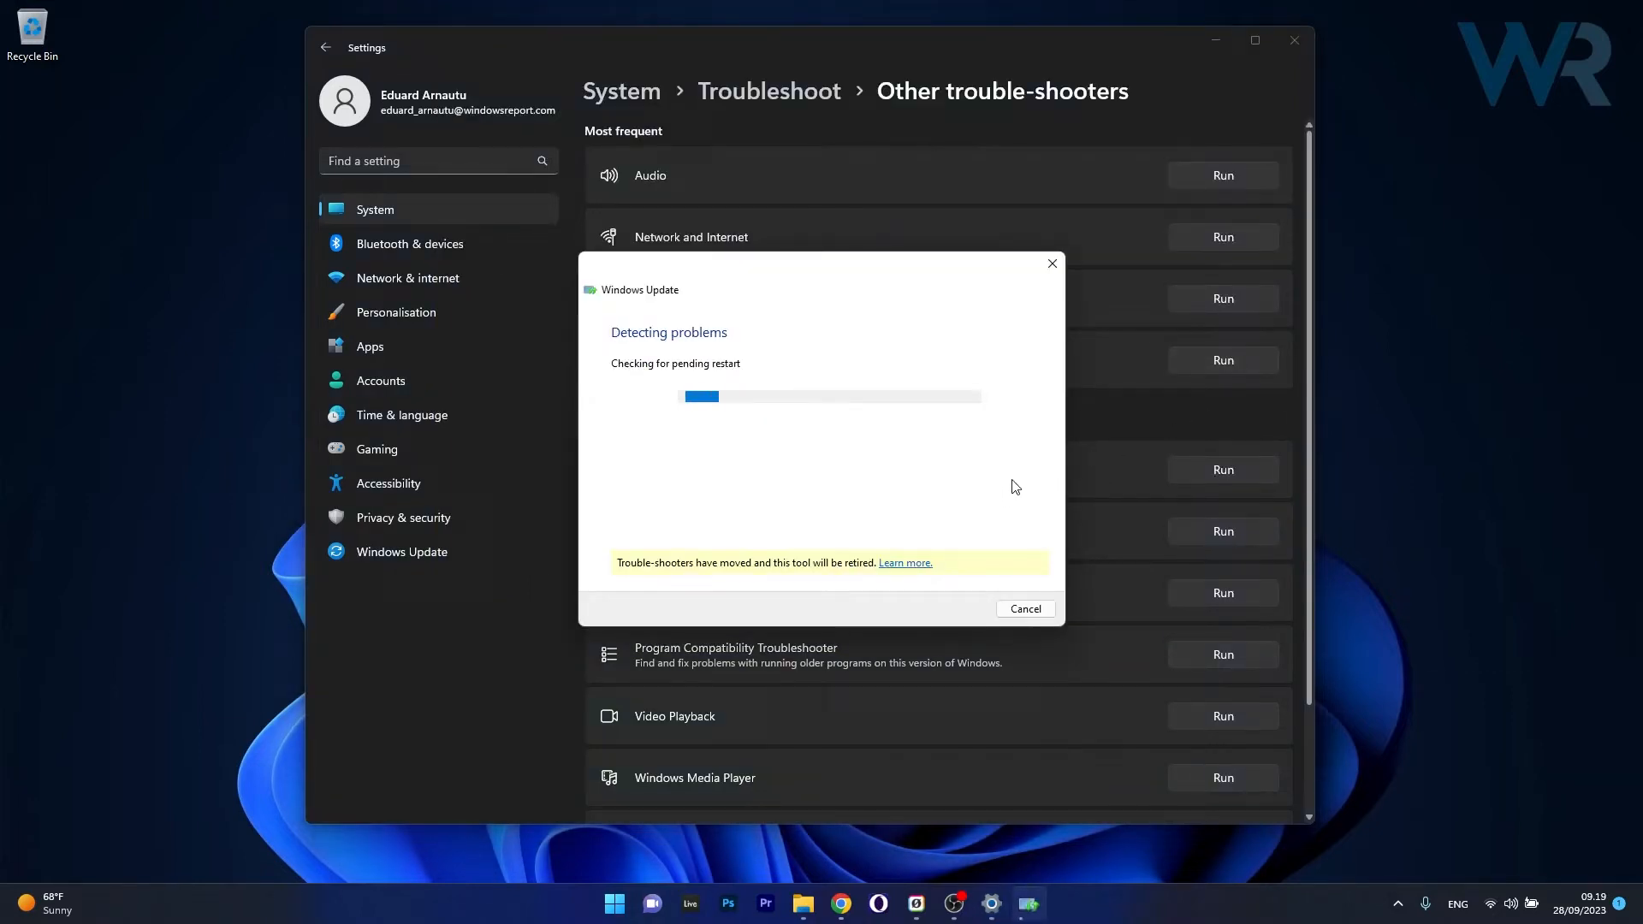
pyautogui.moveTo(1044, 323)
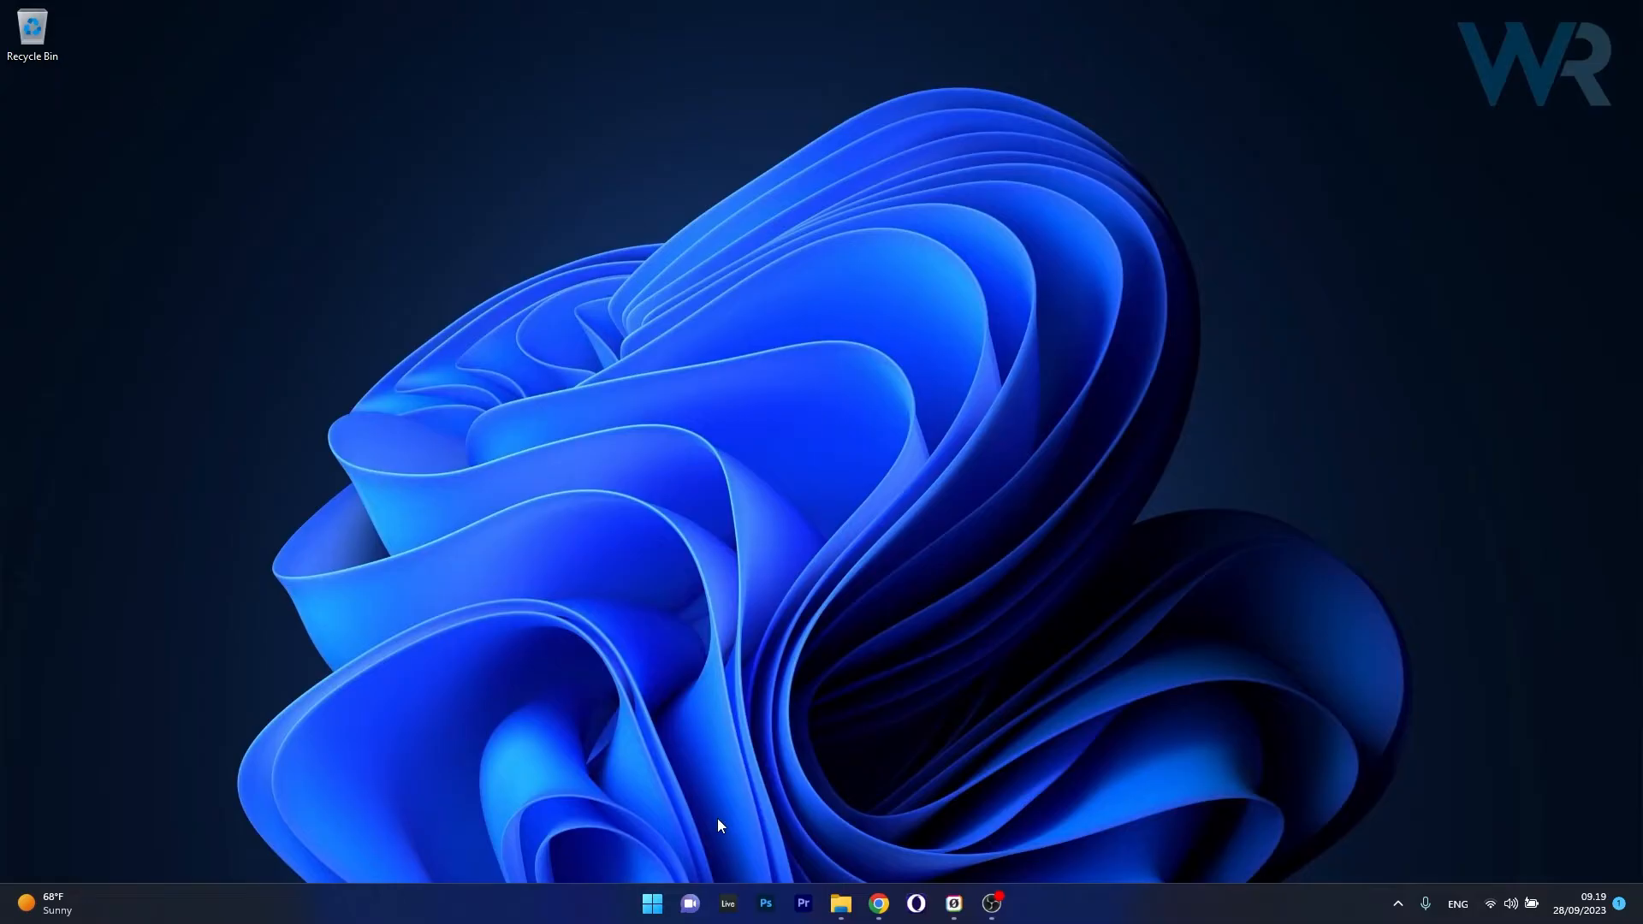
# Search Start for wsreset.exe and run the best match as administrator
pyautogui.click(650, 904)
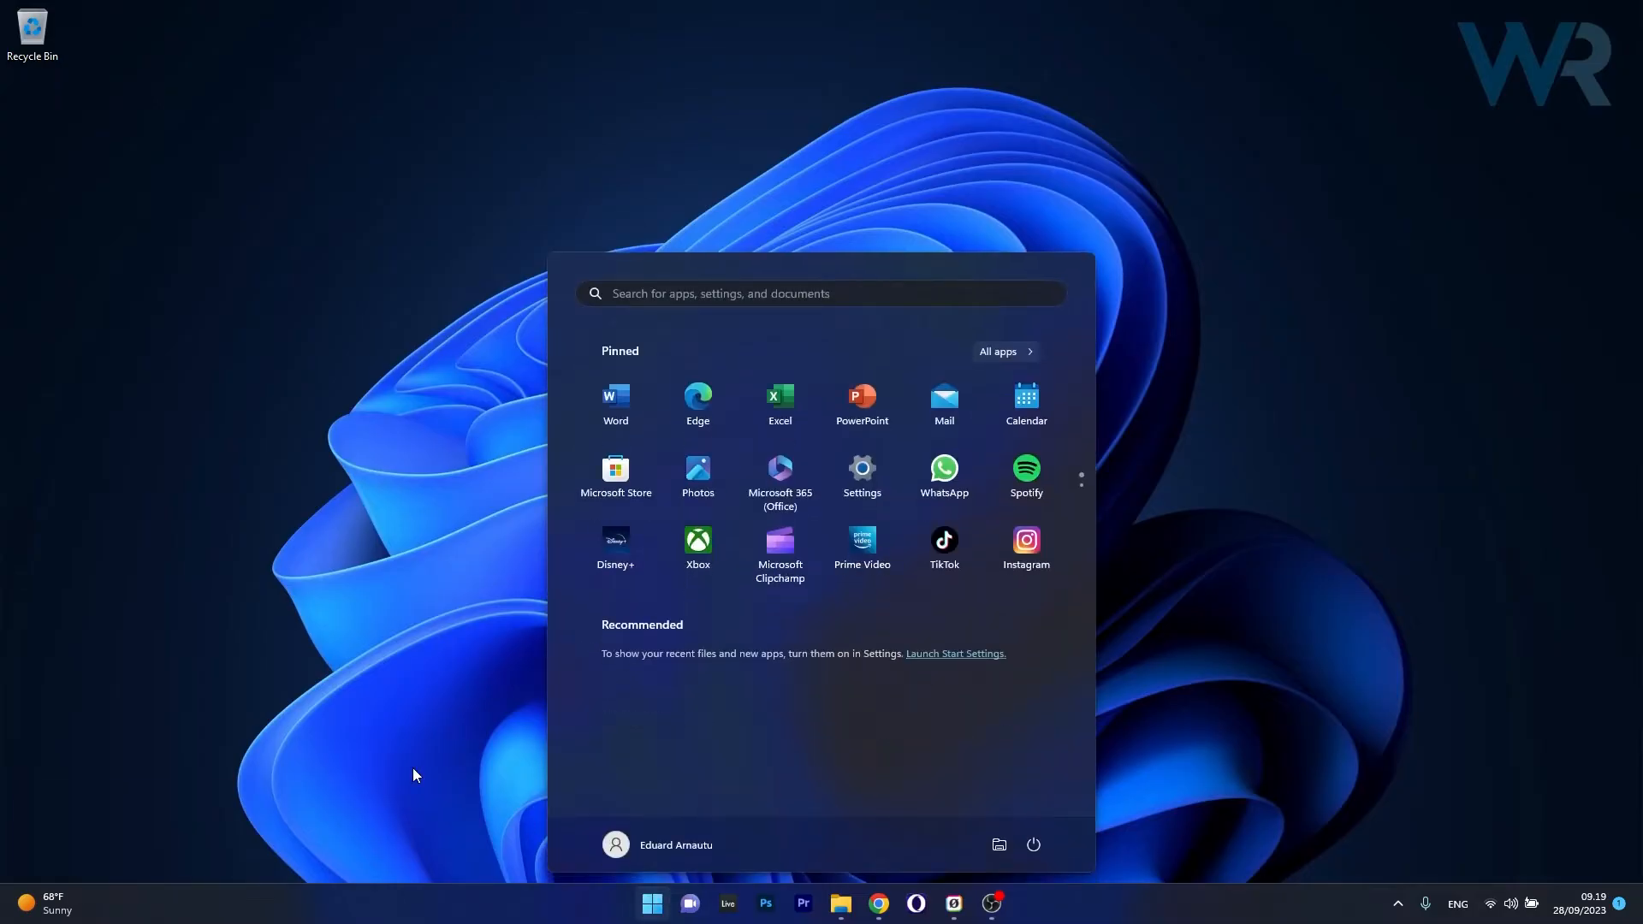
pyautogui.write('wsreset.exe')
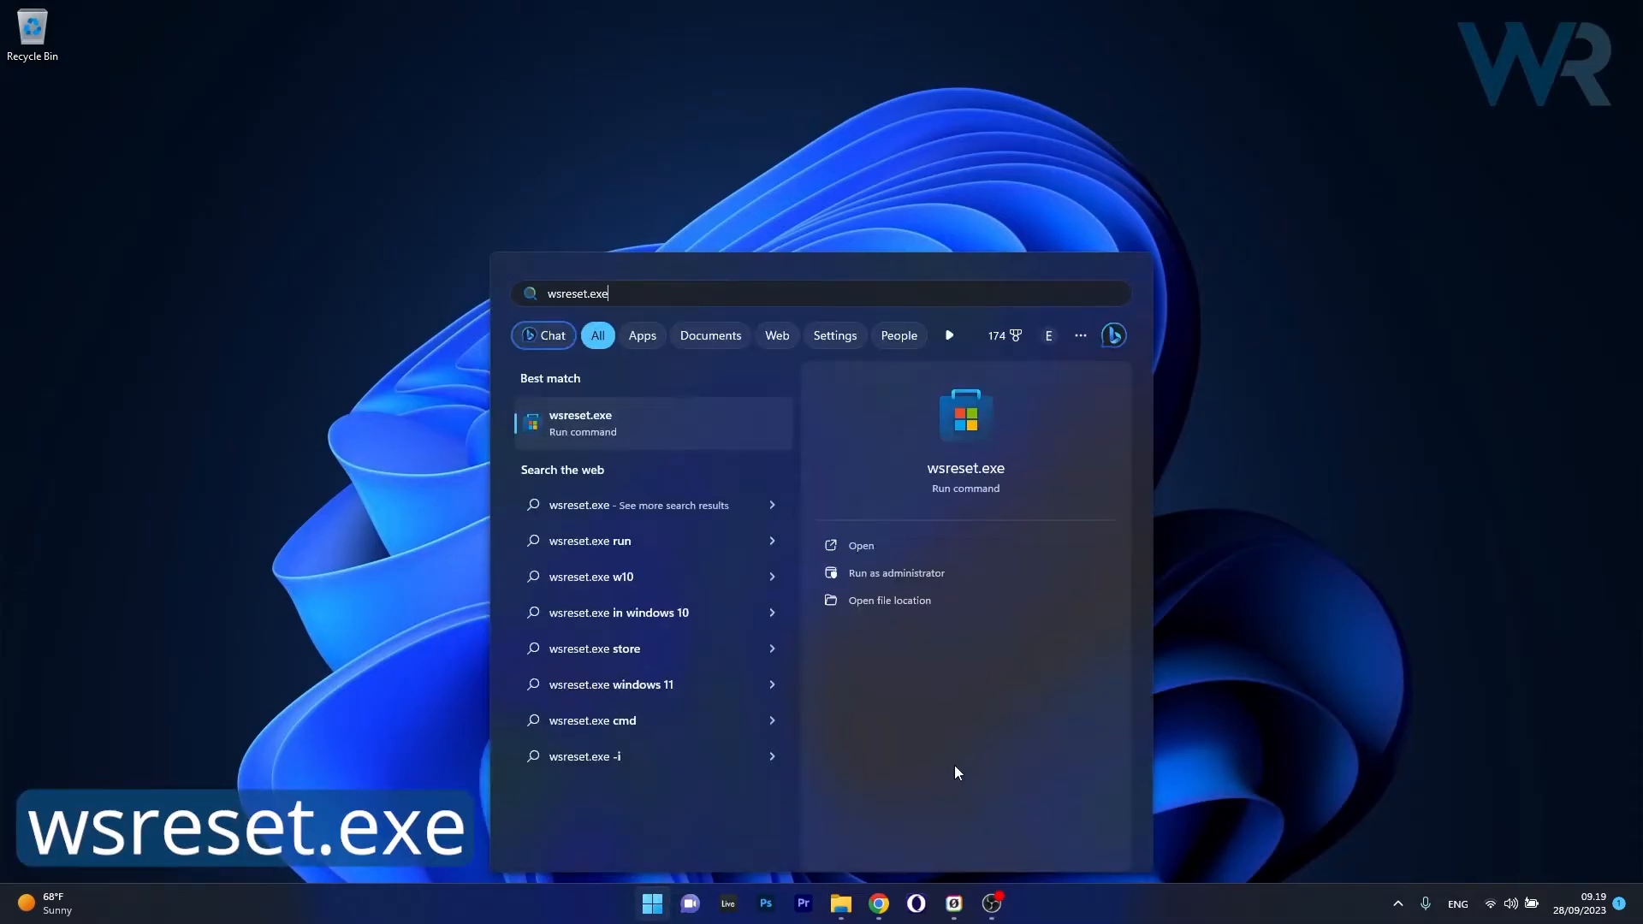
pyautogui.moveTo(632, 425)
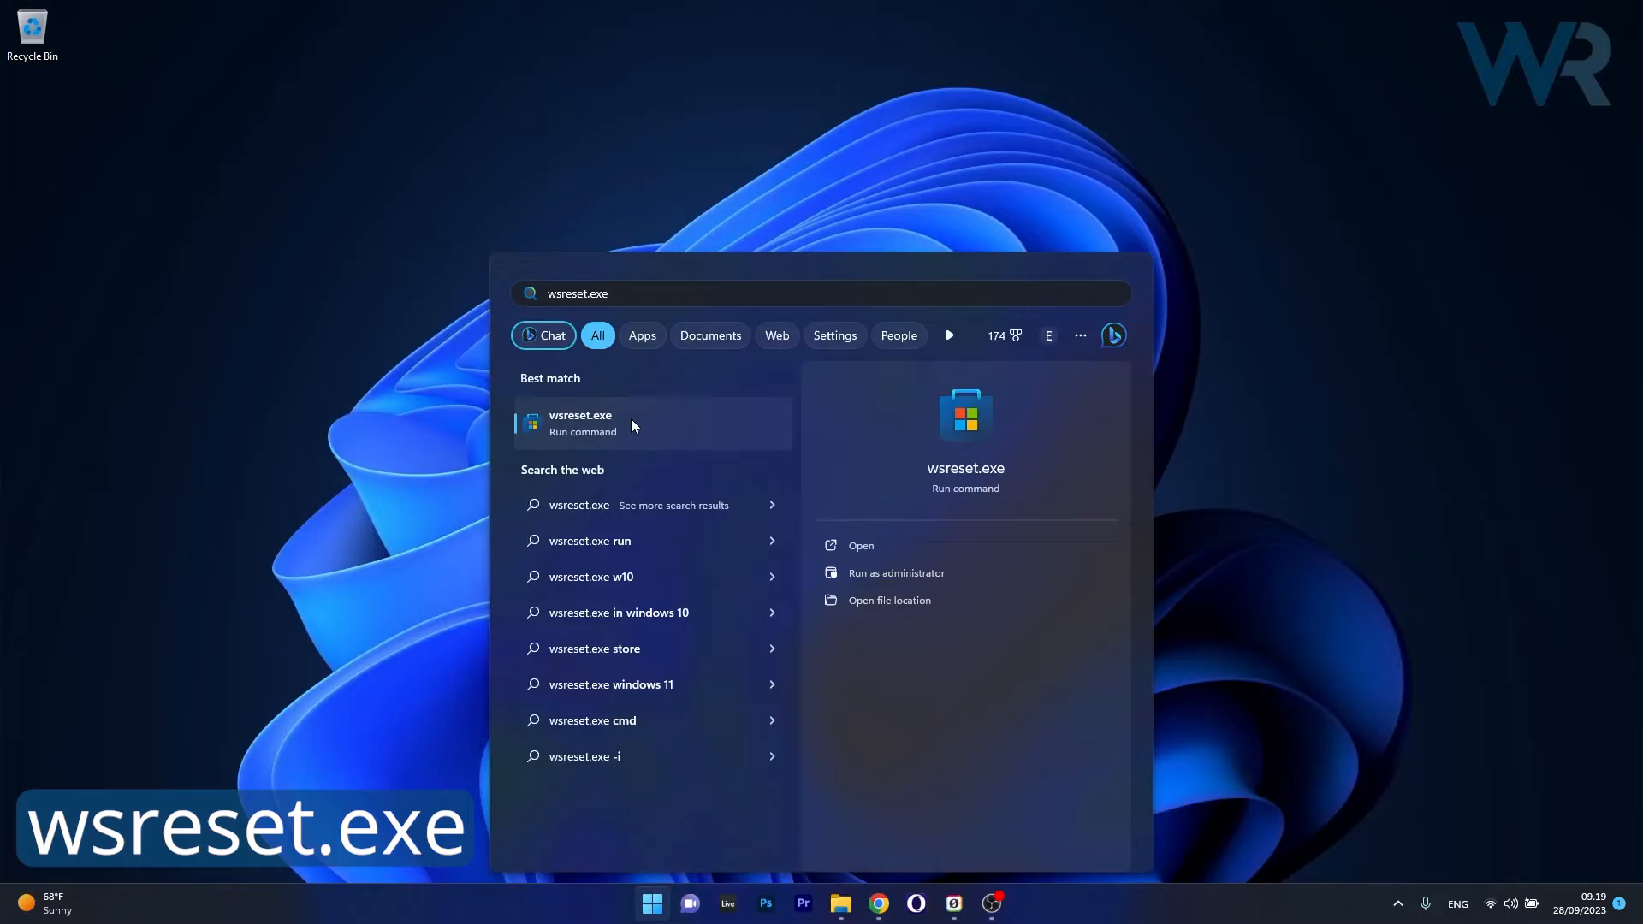
pyautogui.rightClick(580, 423)
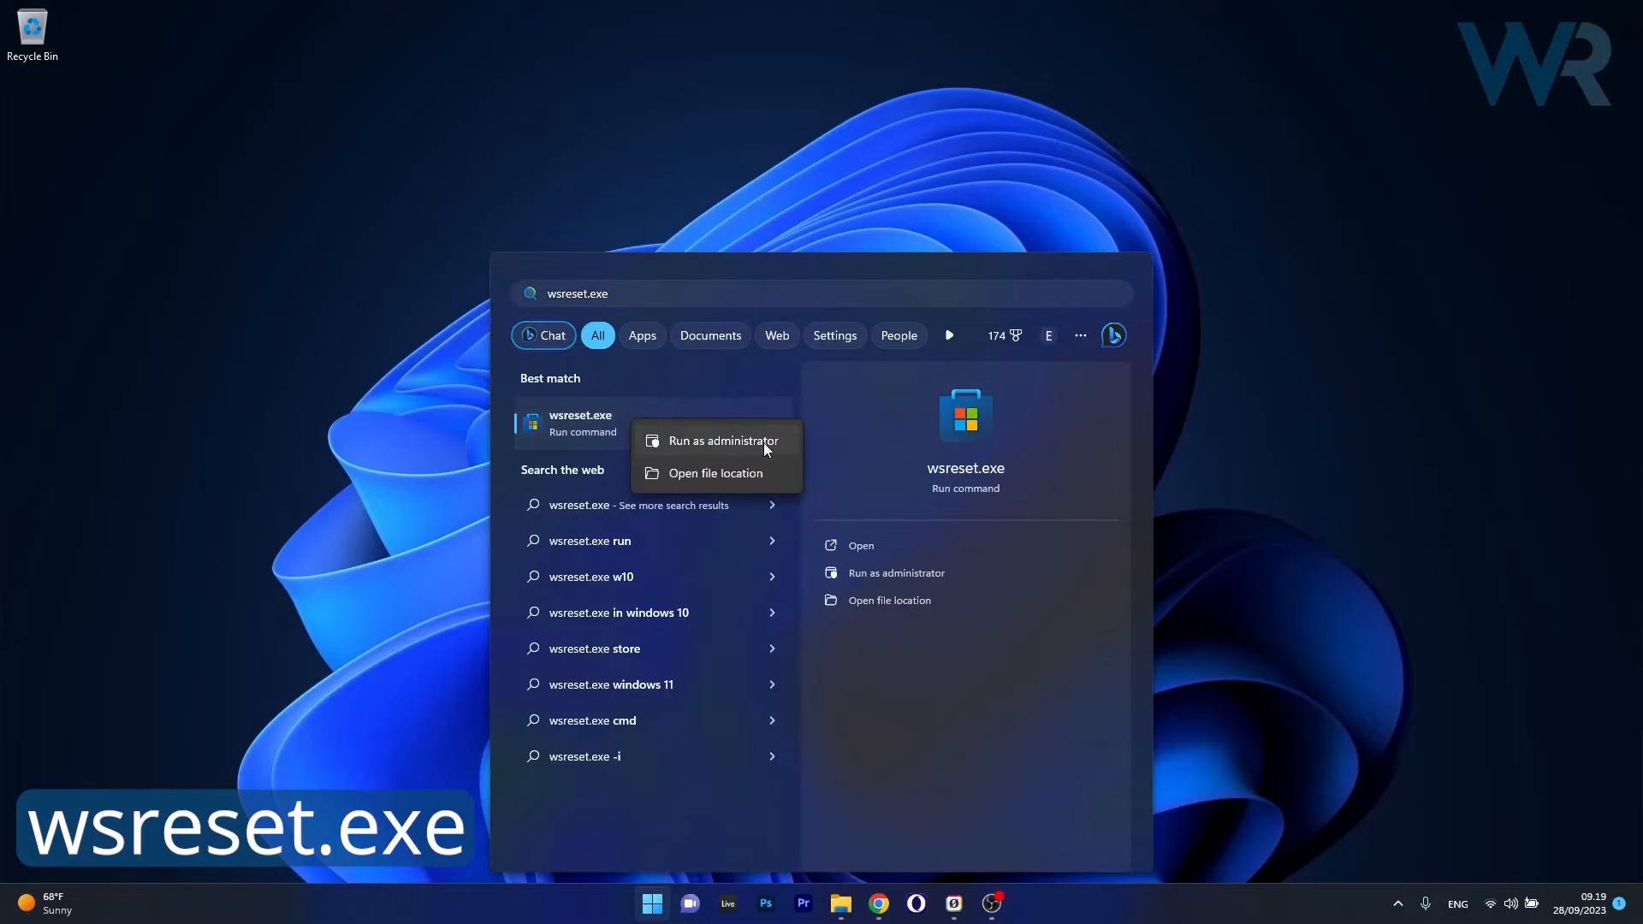
pyautogui.click(725, 440)
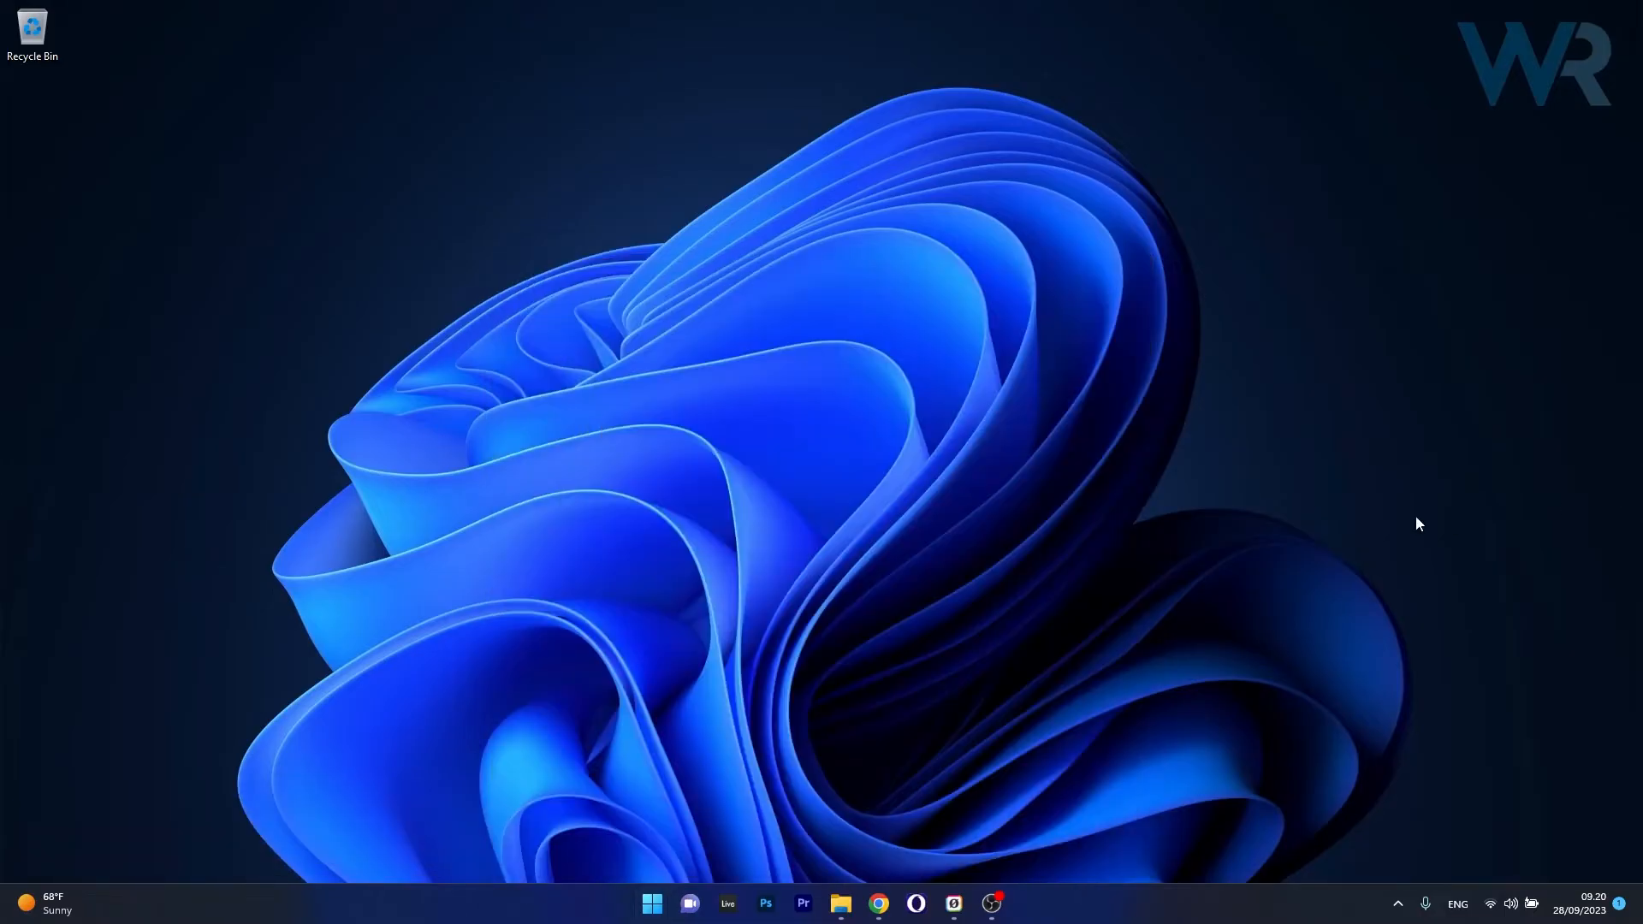
pyautogui.moveTo(1318, 522)
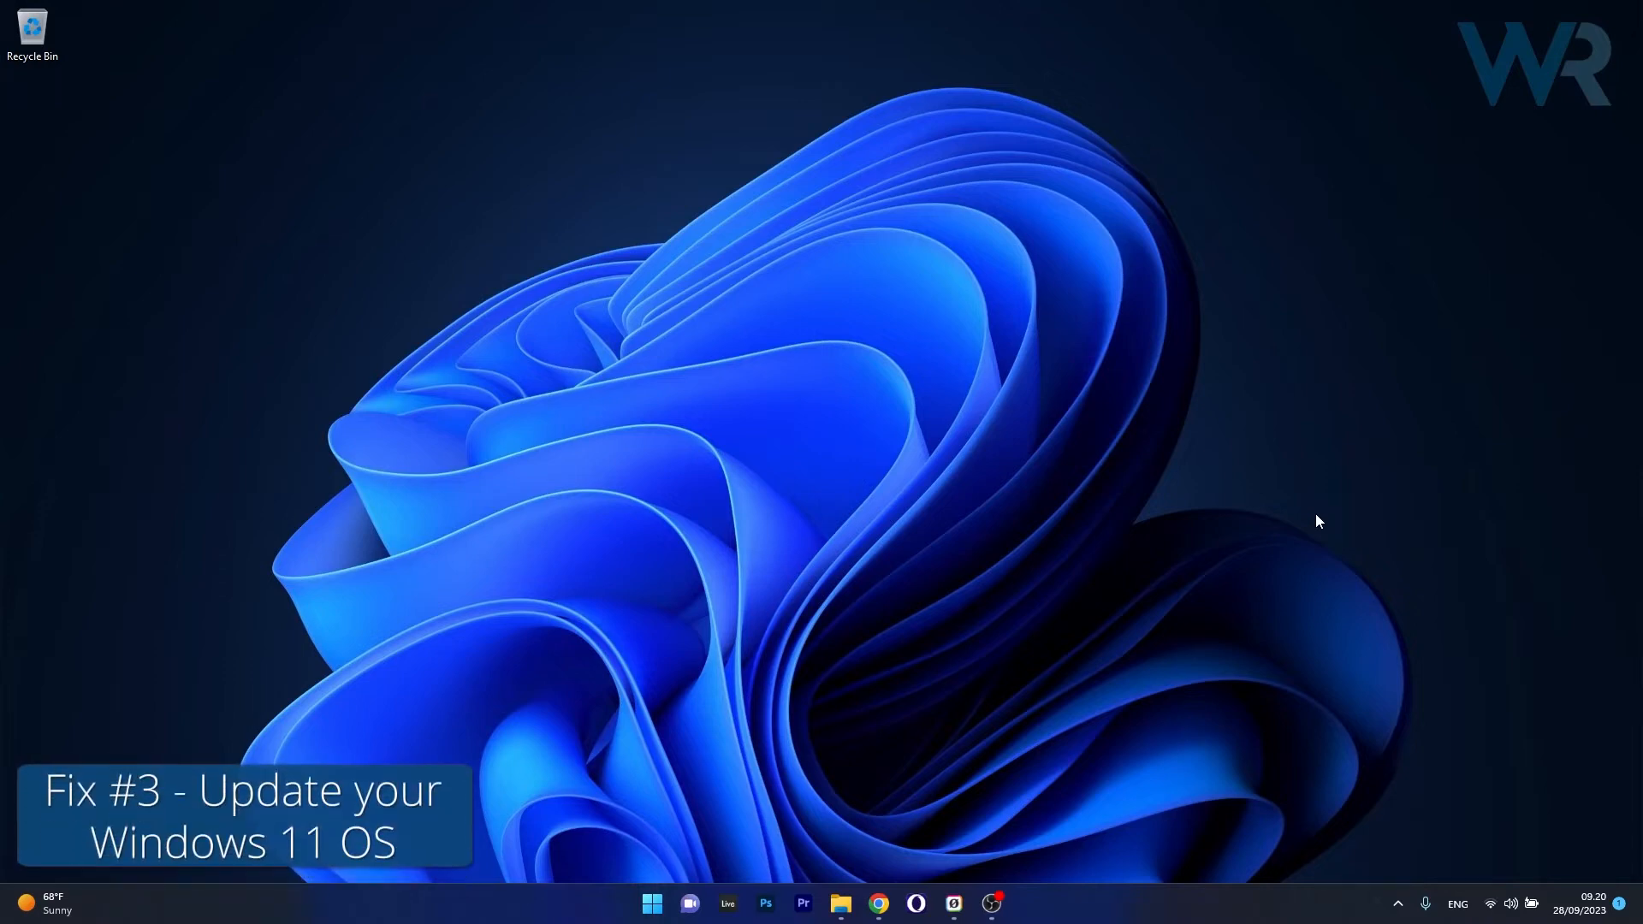
pyautogui.moveTo(1054, 648)
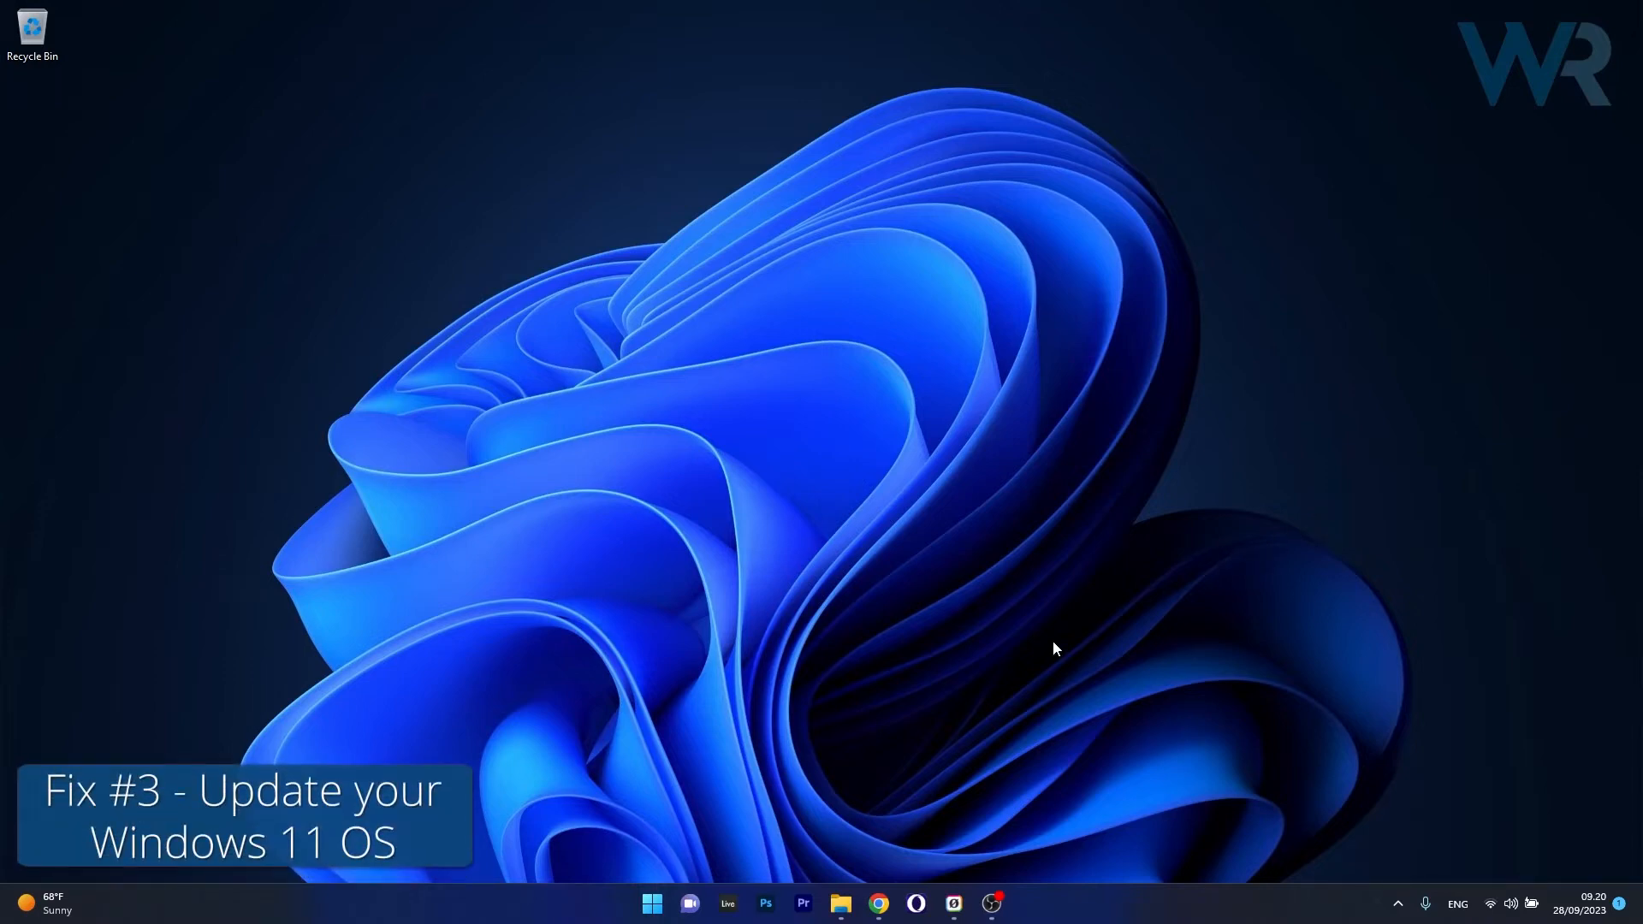
# Check Windows Update until it reports 'You're up to date', then close Settings
pyautogui.click(650, 904)
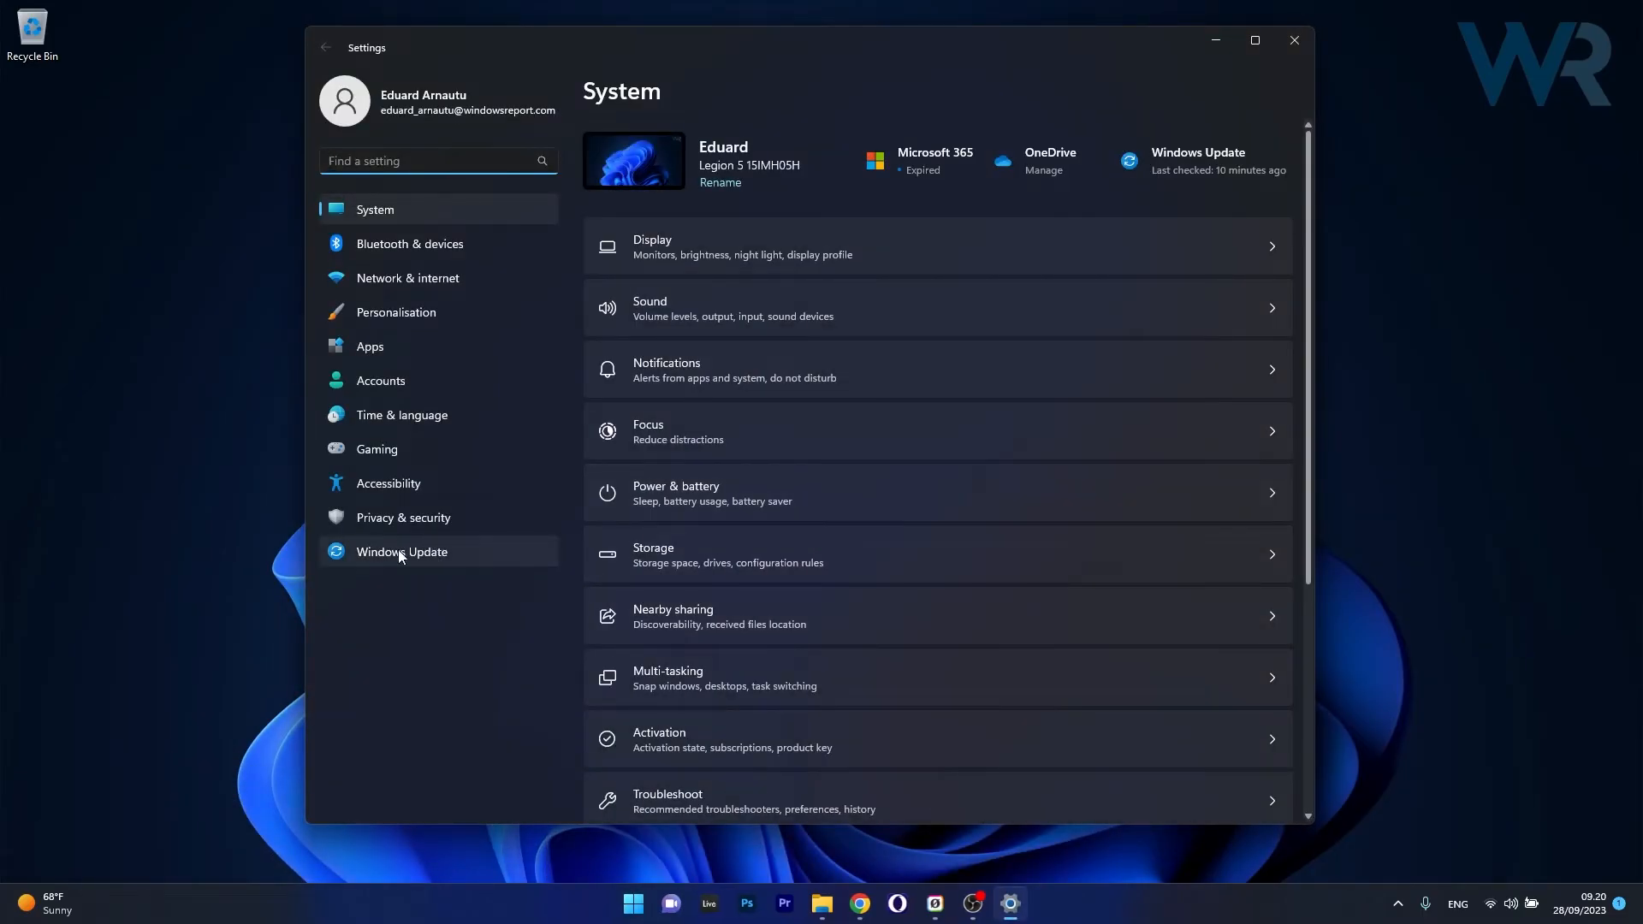
pyautogui.click(401, 552)
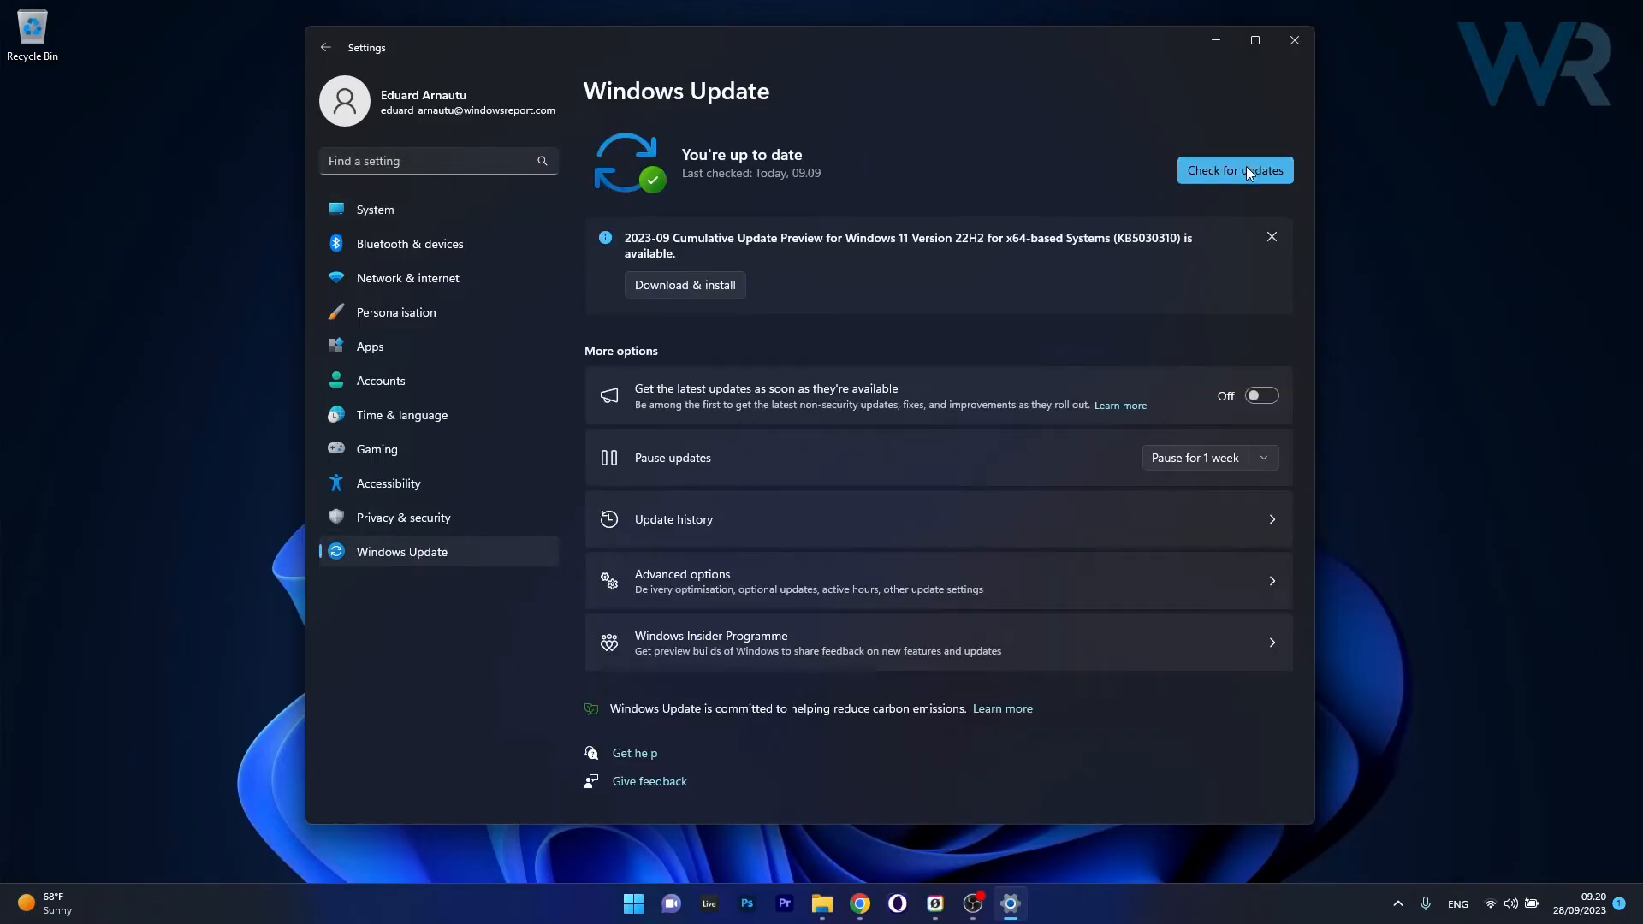
pyautogui.click(1234, 169)
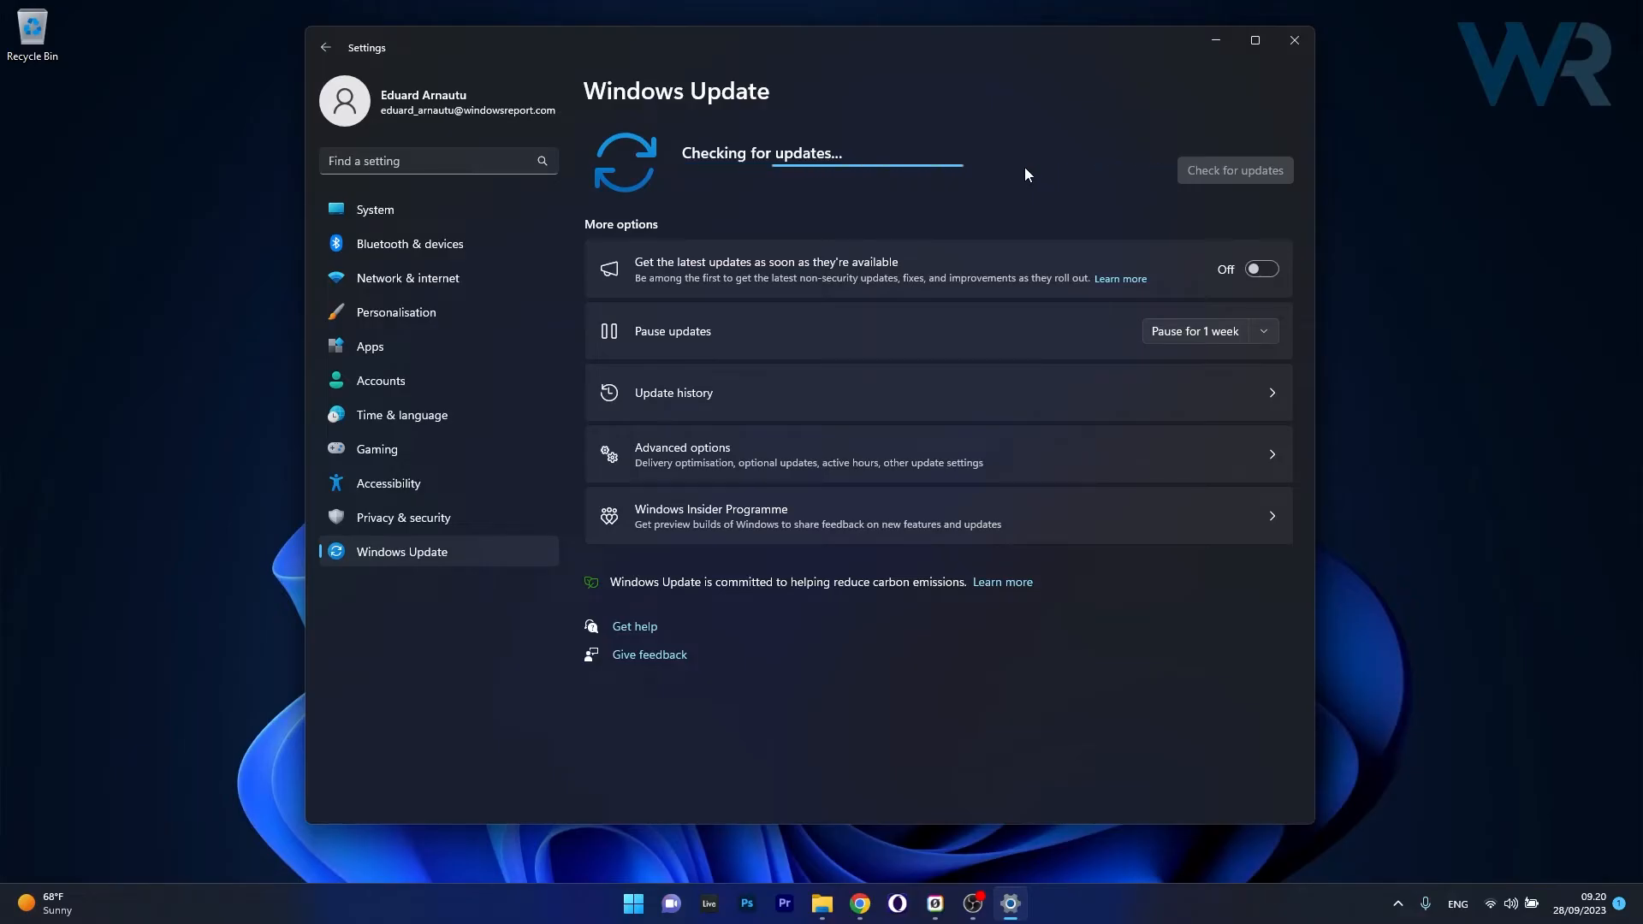
pyautogui.click(1235, 169)
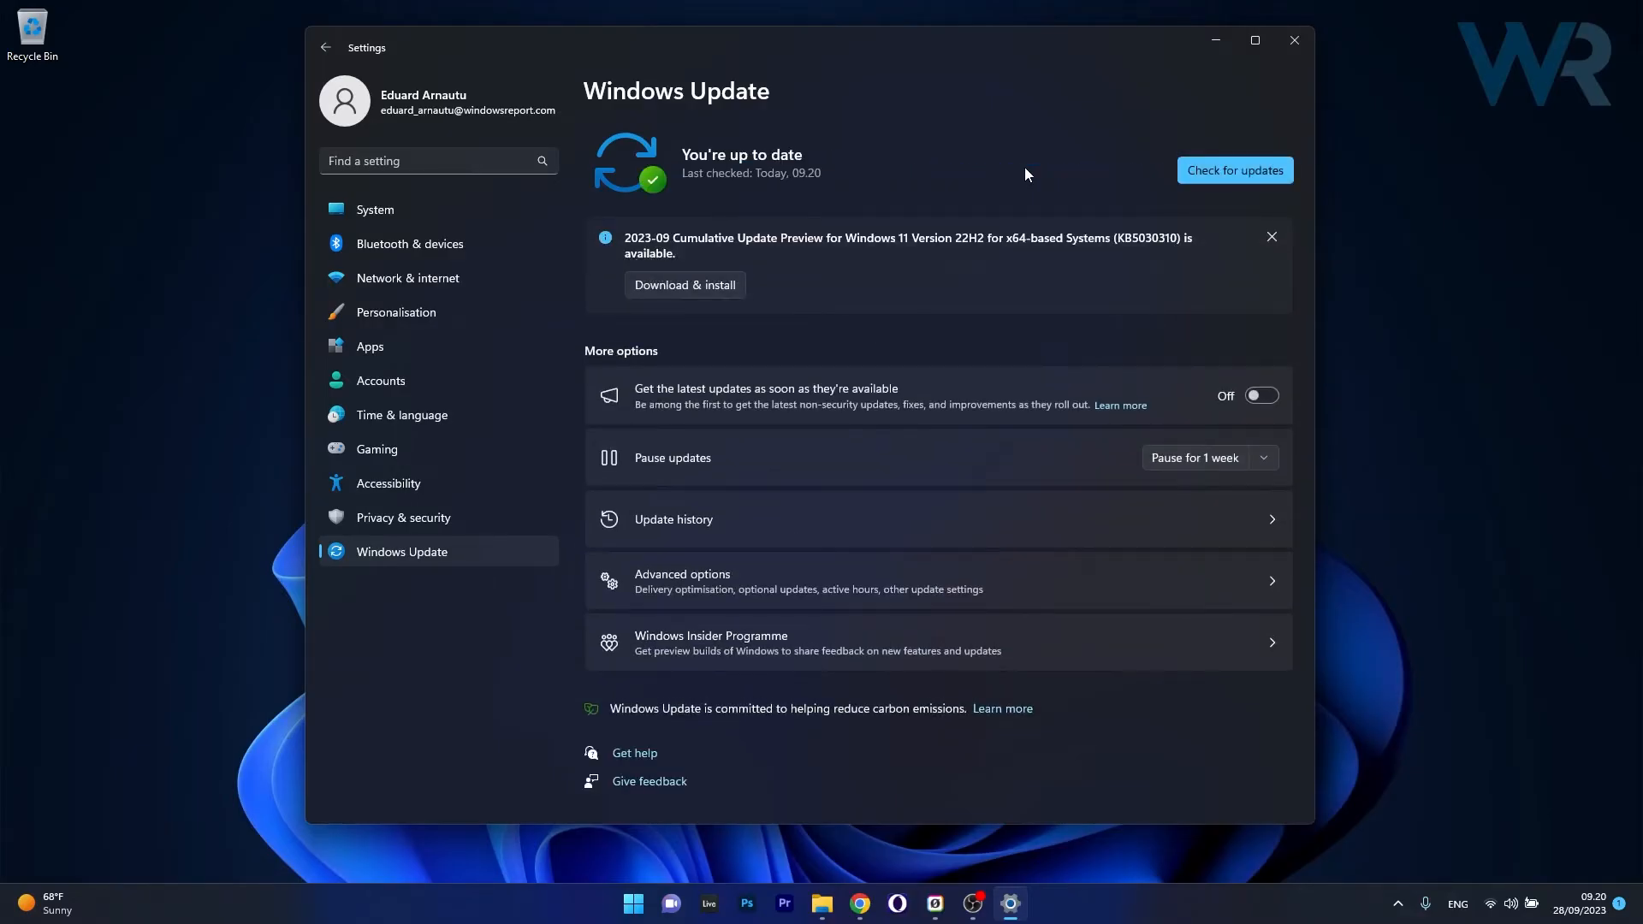
pyautogui.moveTo(1294, 41)
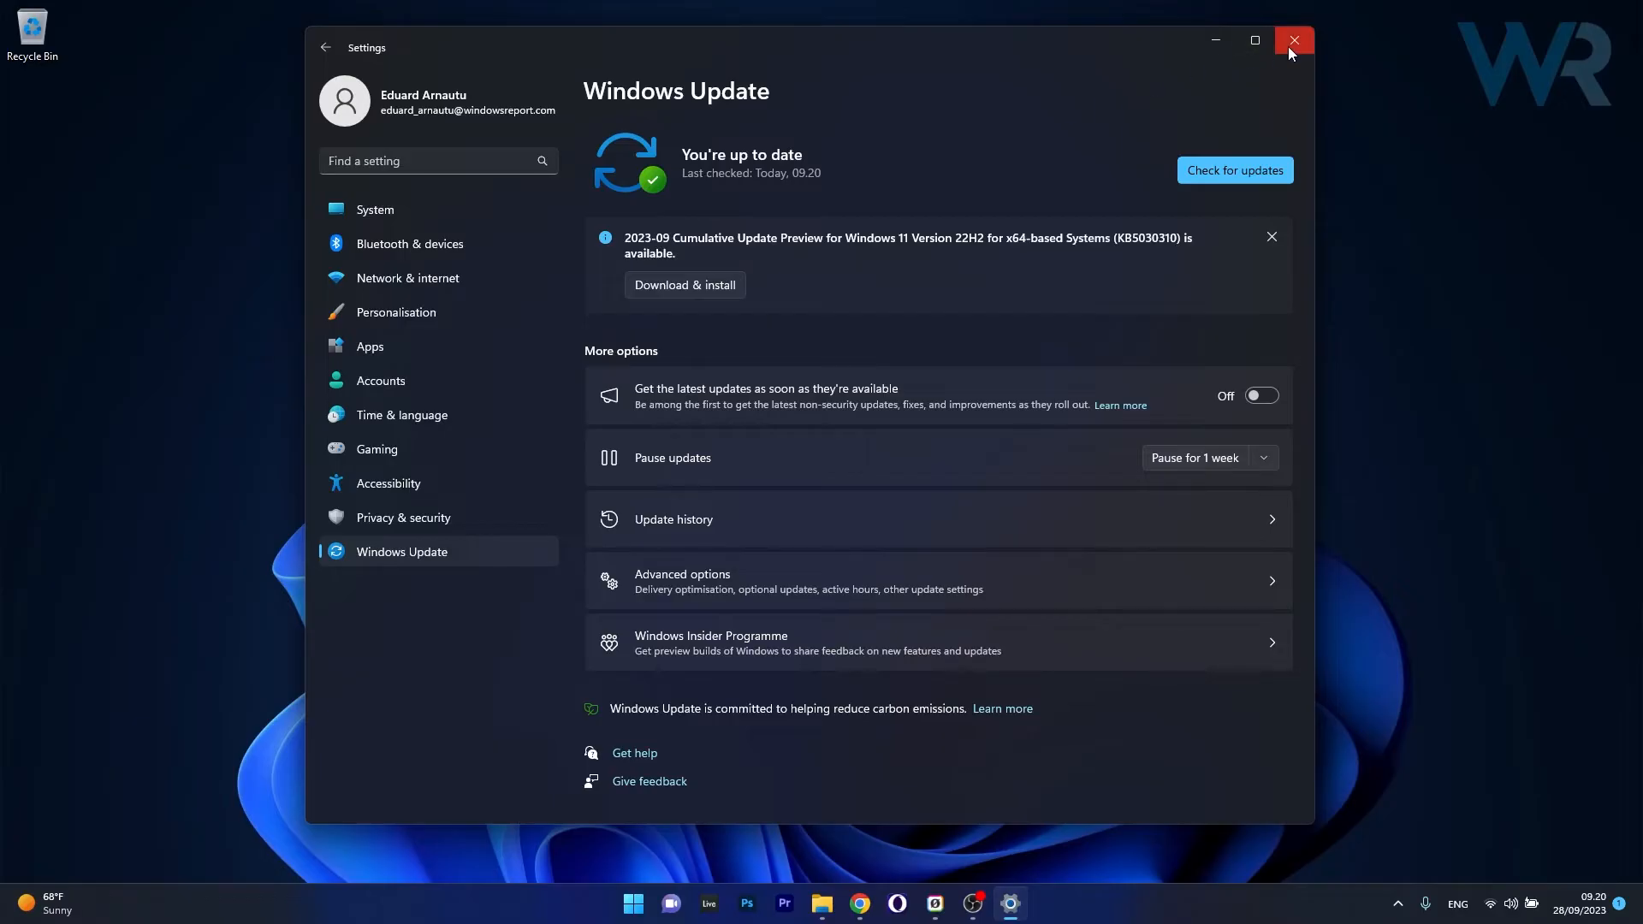
pyautogui.click(1294, 40)
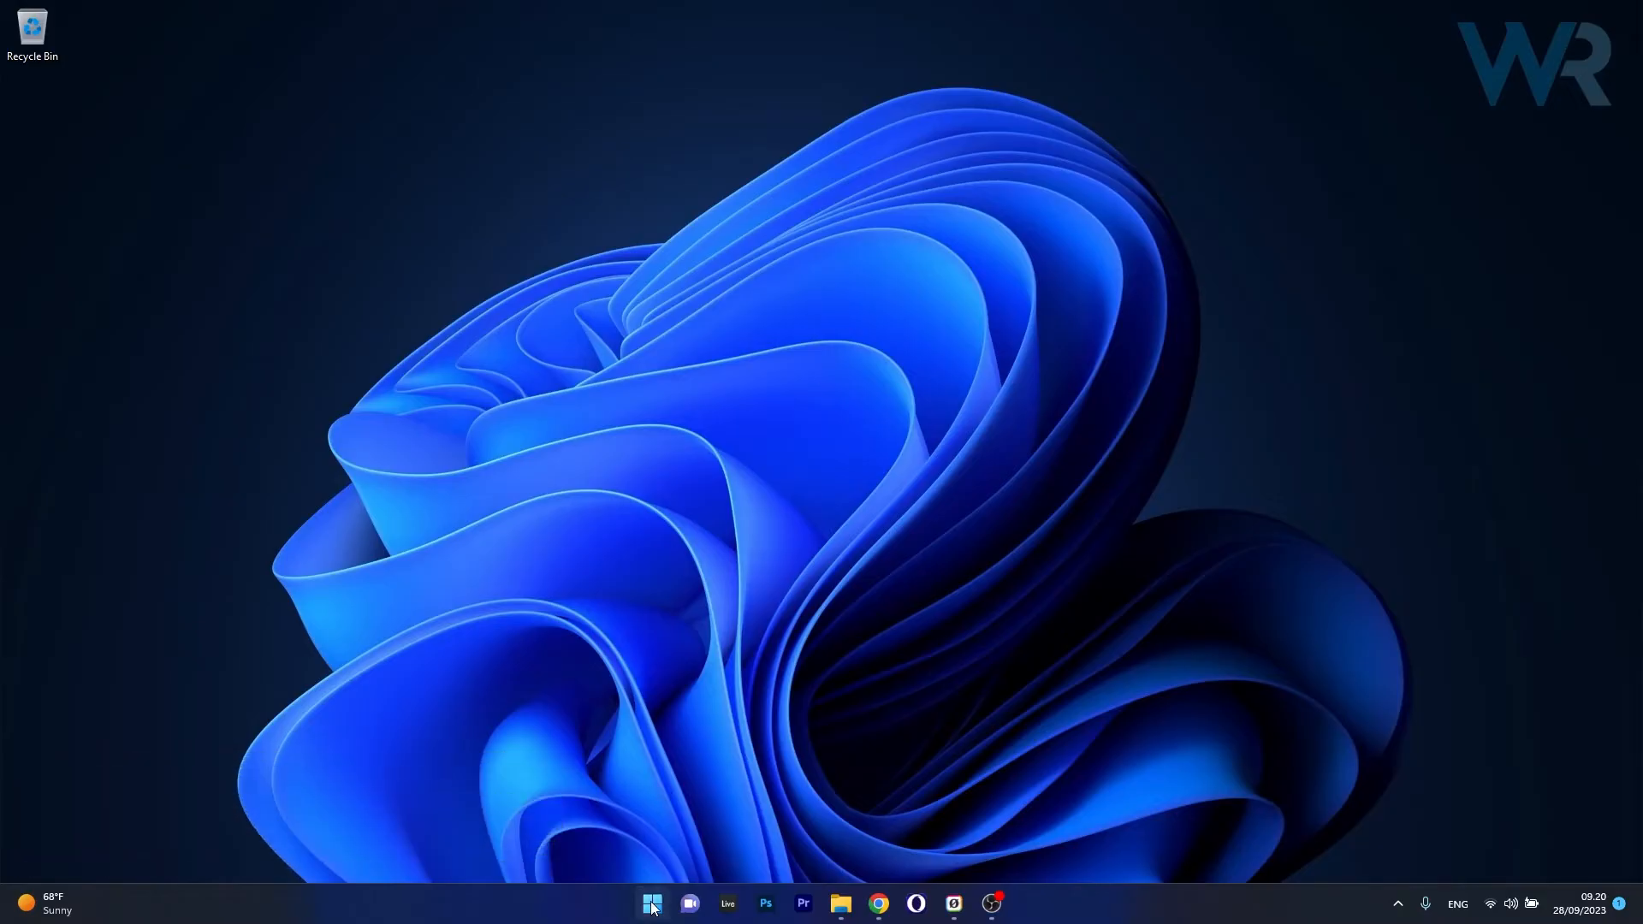
# Reach Device Manager from the Start quick menu and expand Display adaptors
pyautogui.rightClick(650, 904)
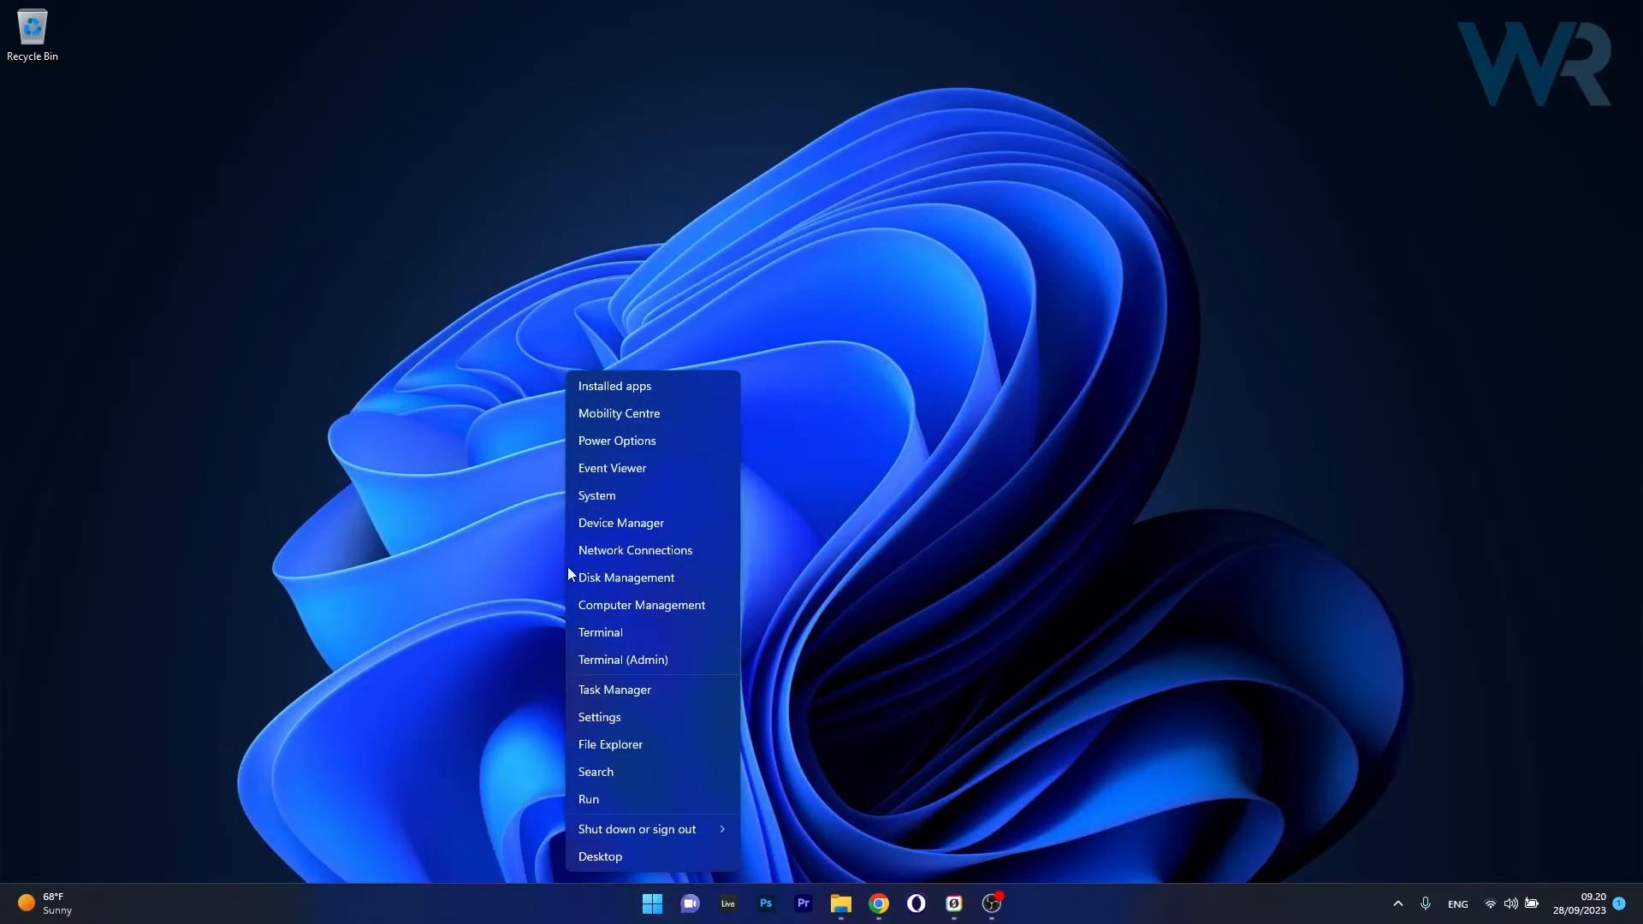
pyautogui.click(620, 524)
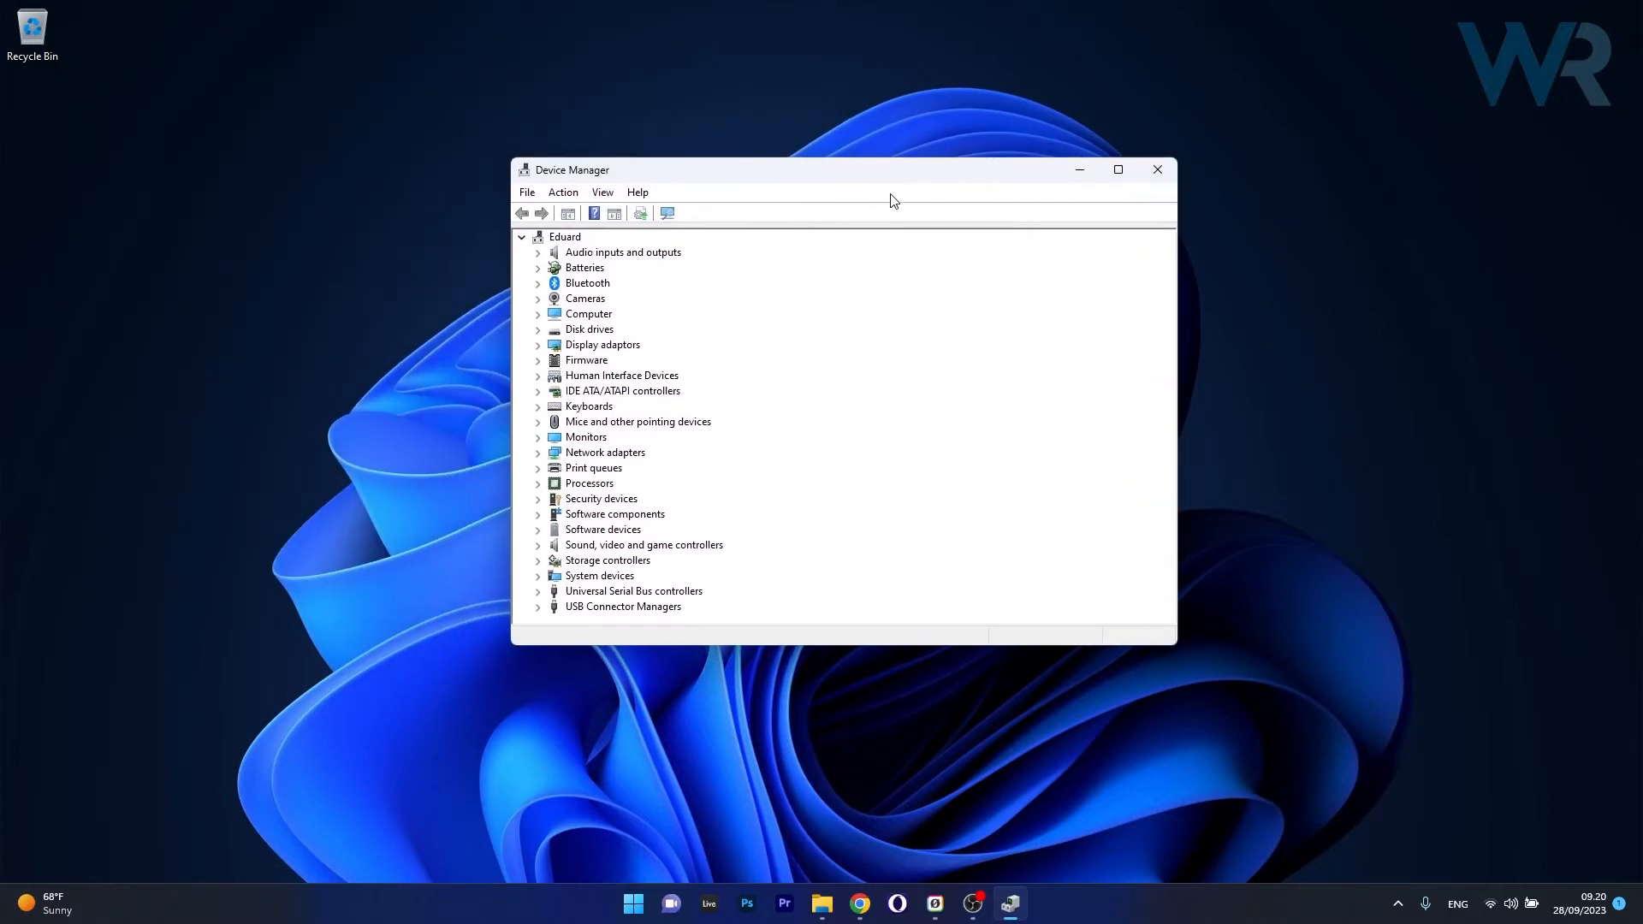
pyautogui.click(538, 345)
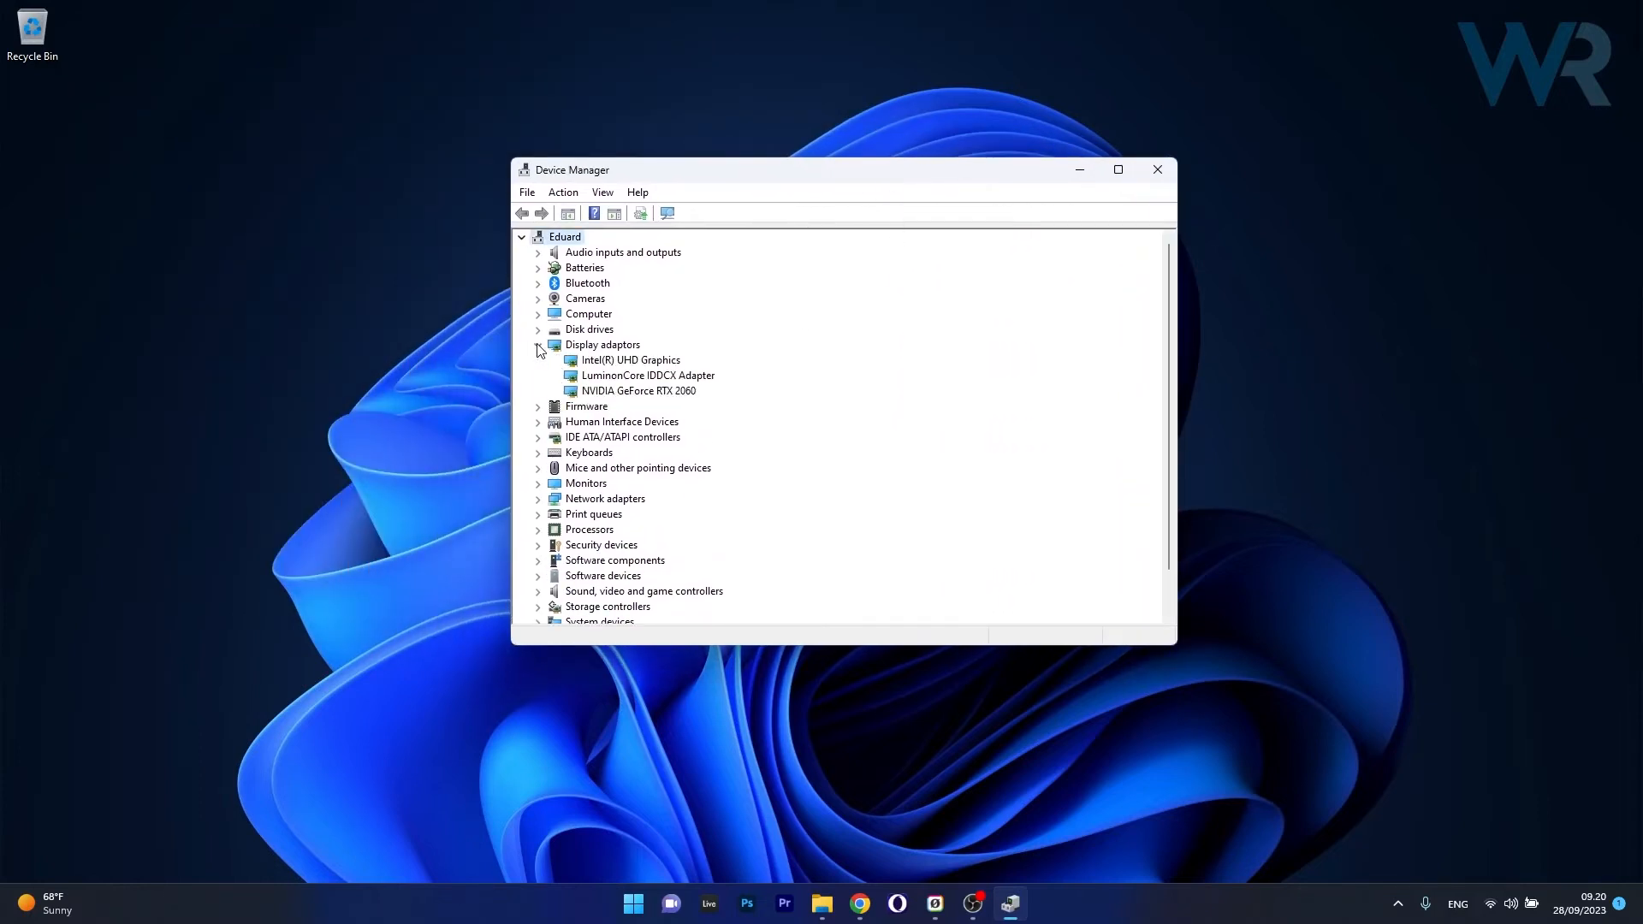
# Update the NVIDIA GeForce RTX 2060 driver via automatic search, confirm best driver installed, and close
pyautogui.rightClick(639, 390)
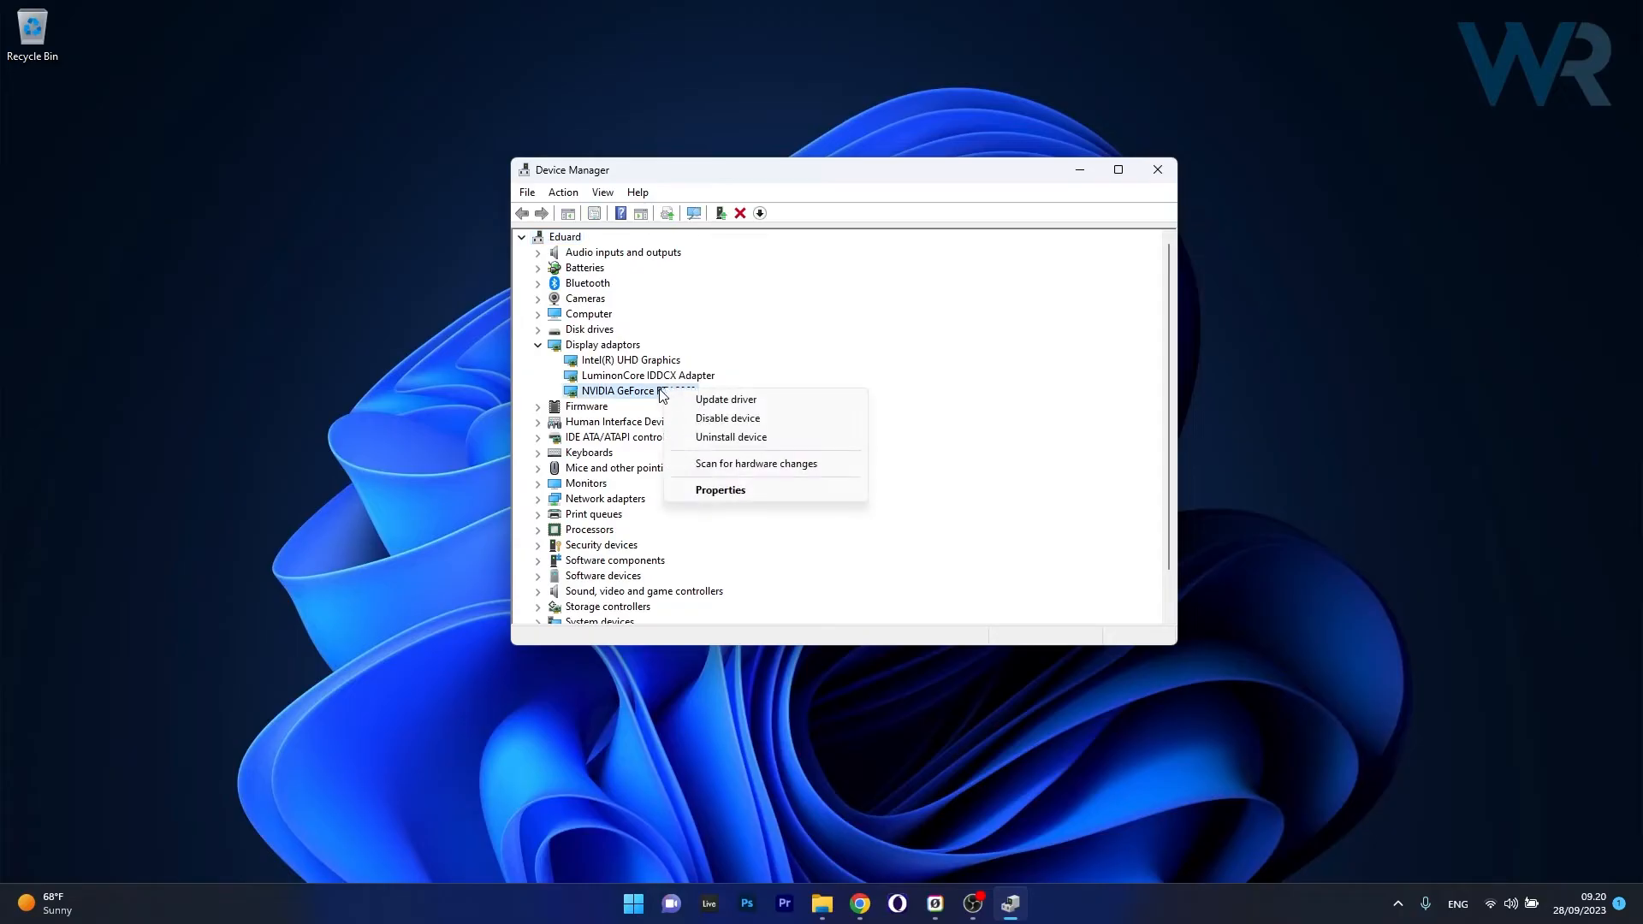
pyautogui.click(725, 398)
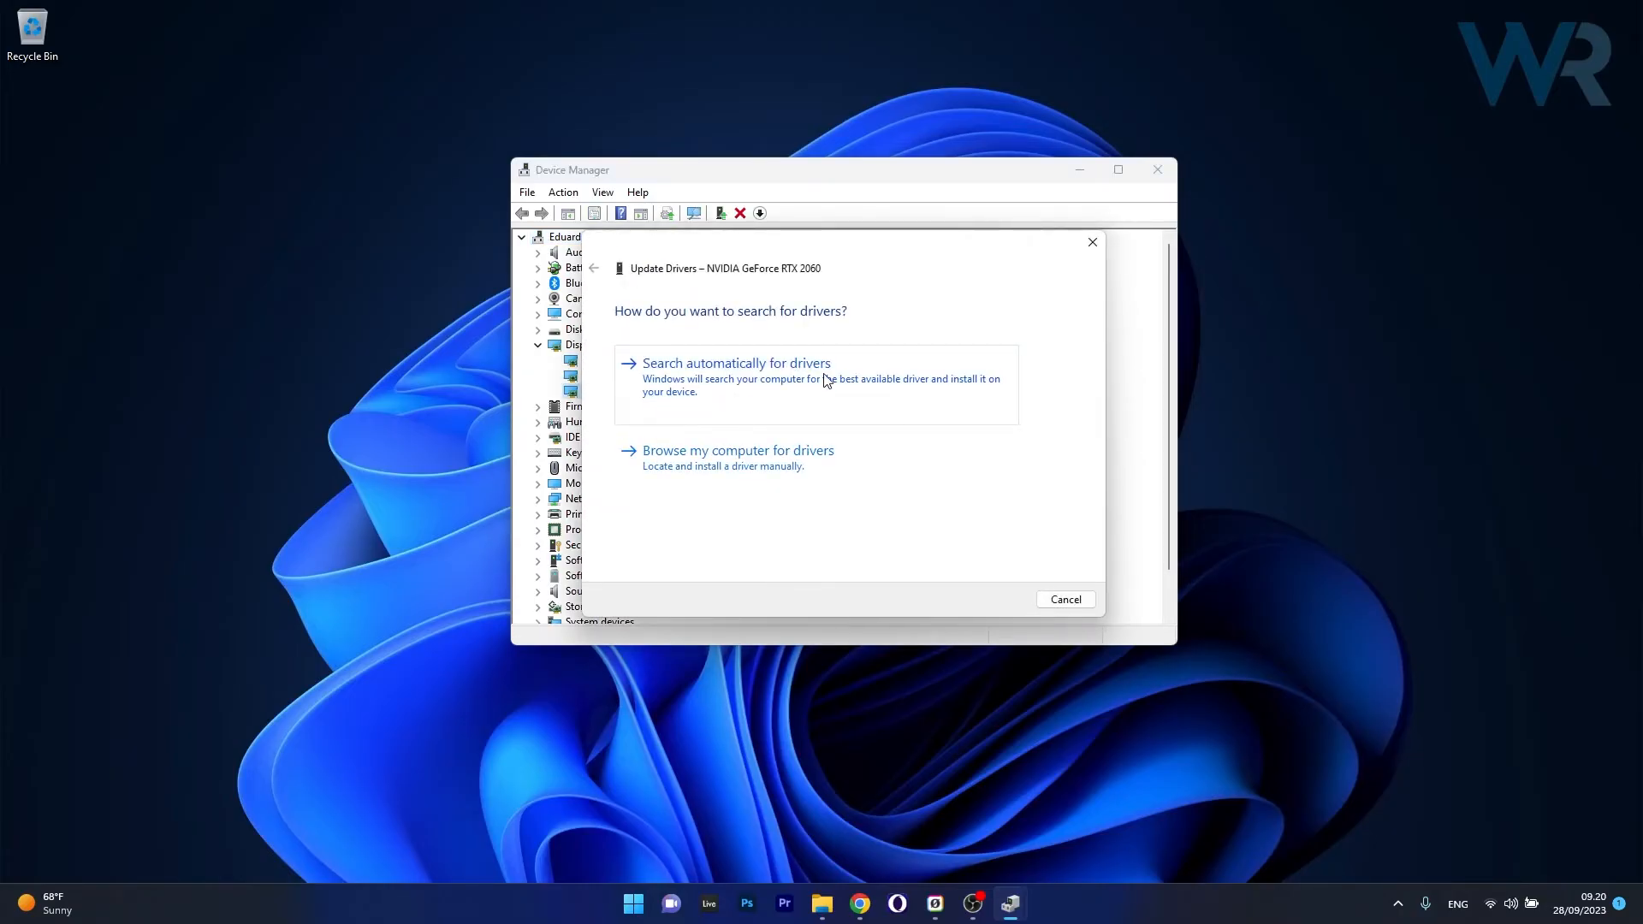
pyautogui.click(736, 362)
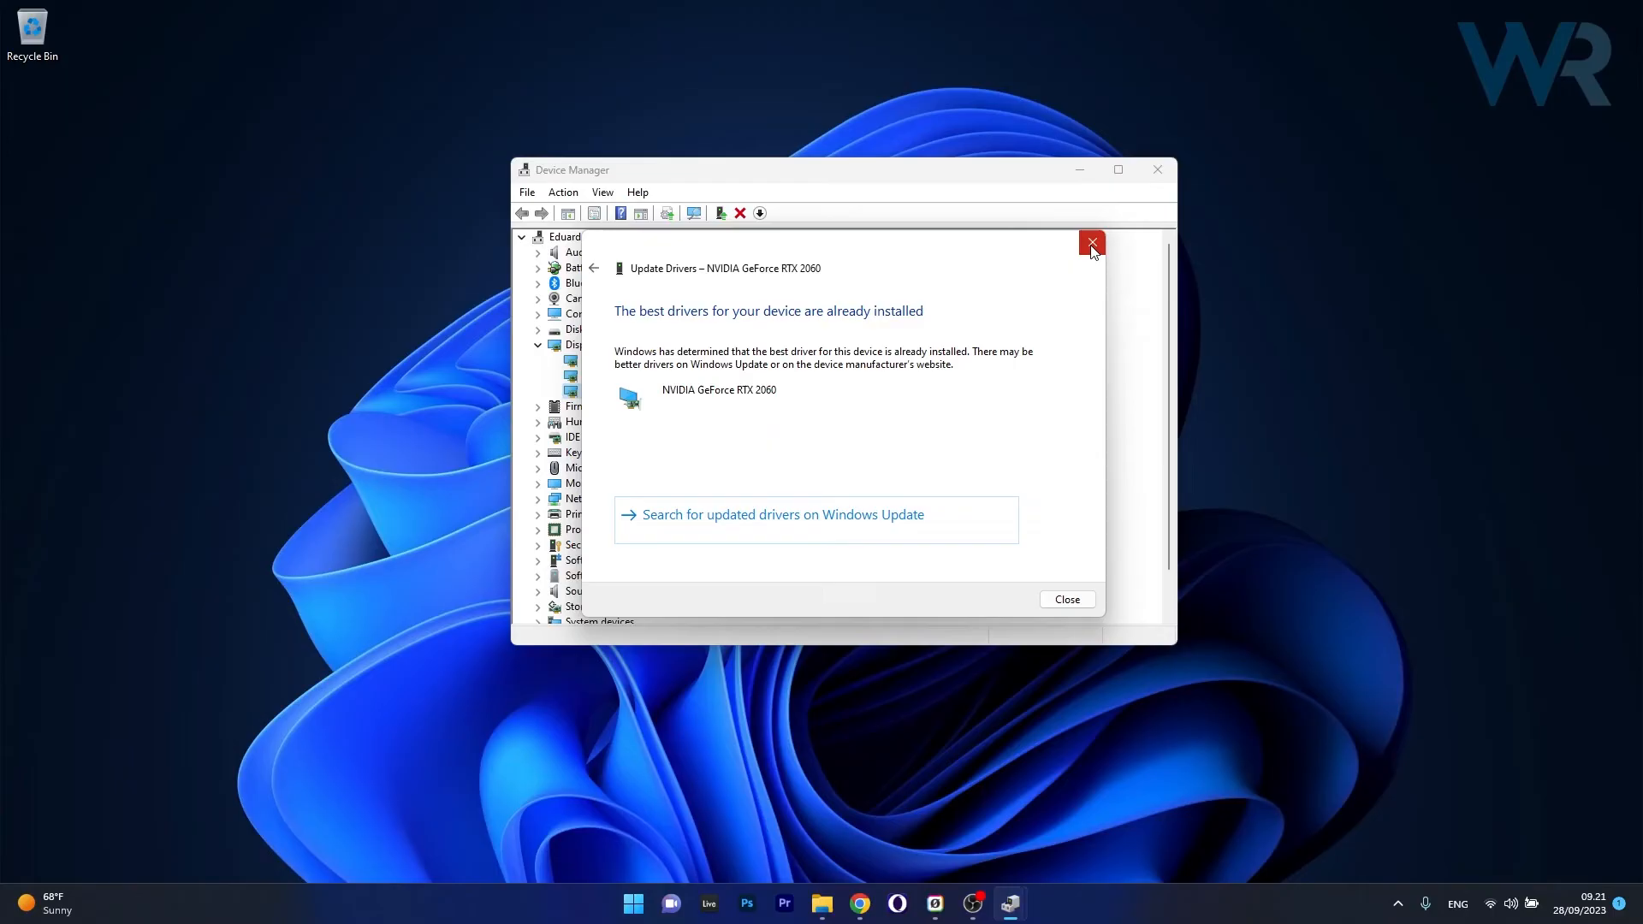
pyautogui.click(1092, 243)
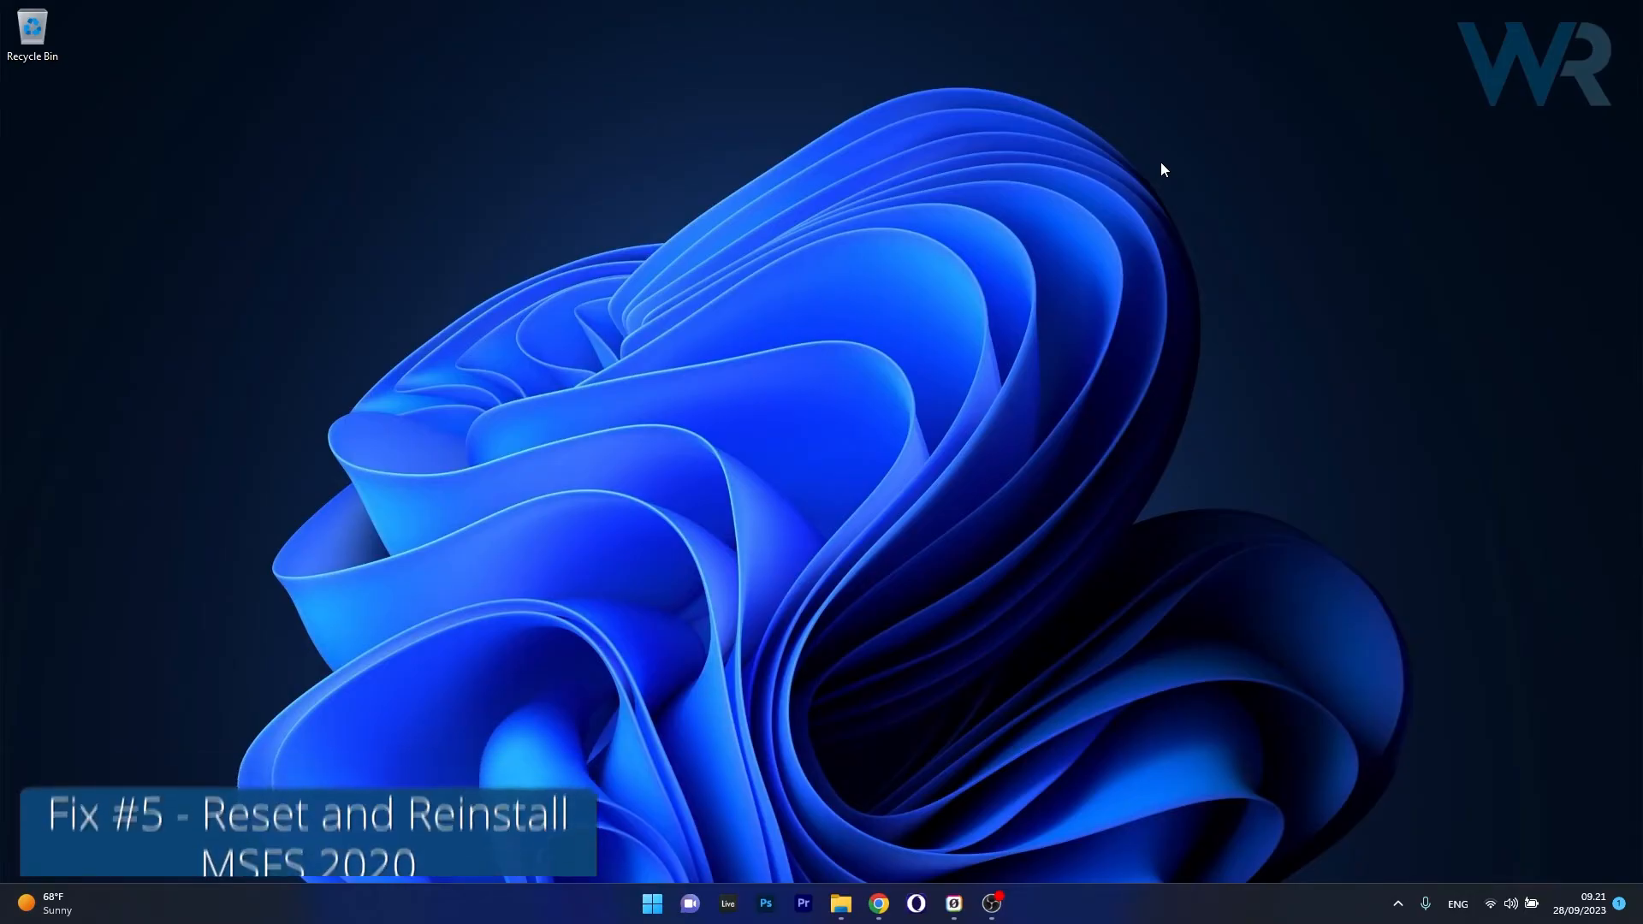
# Go to the Apps > Installed apps section of Windows Settings
pyautogui.click(650, 902)
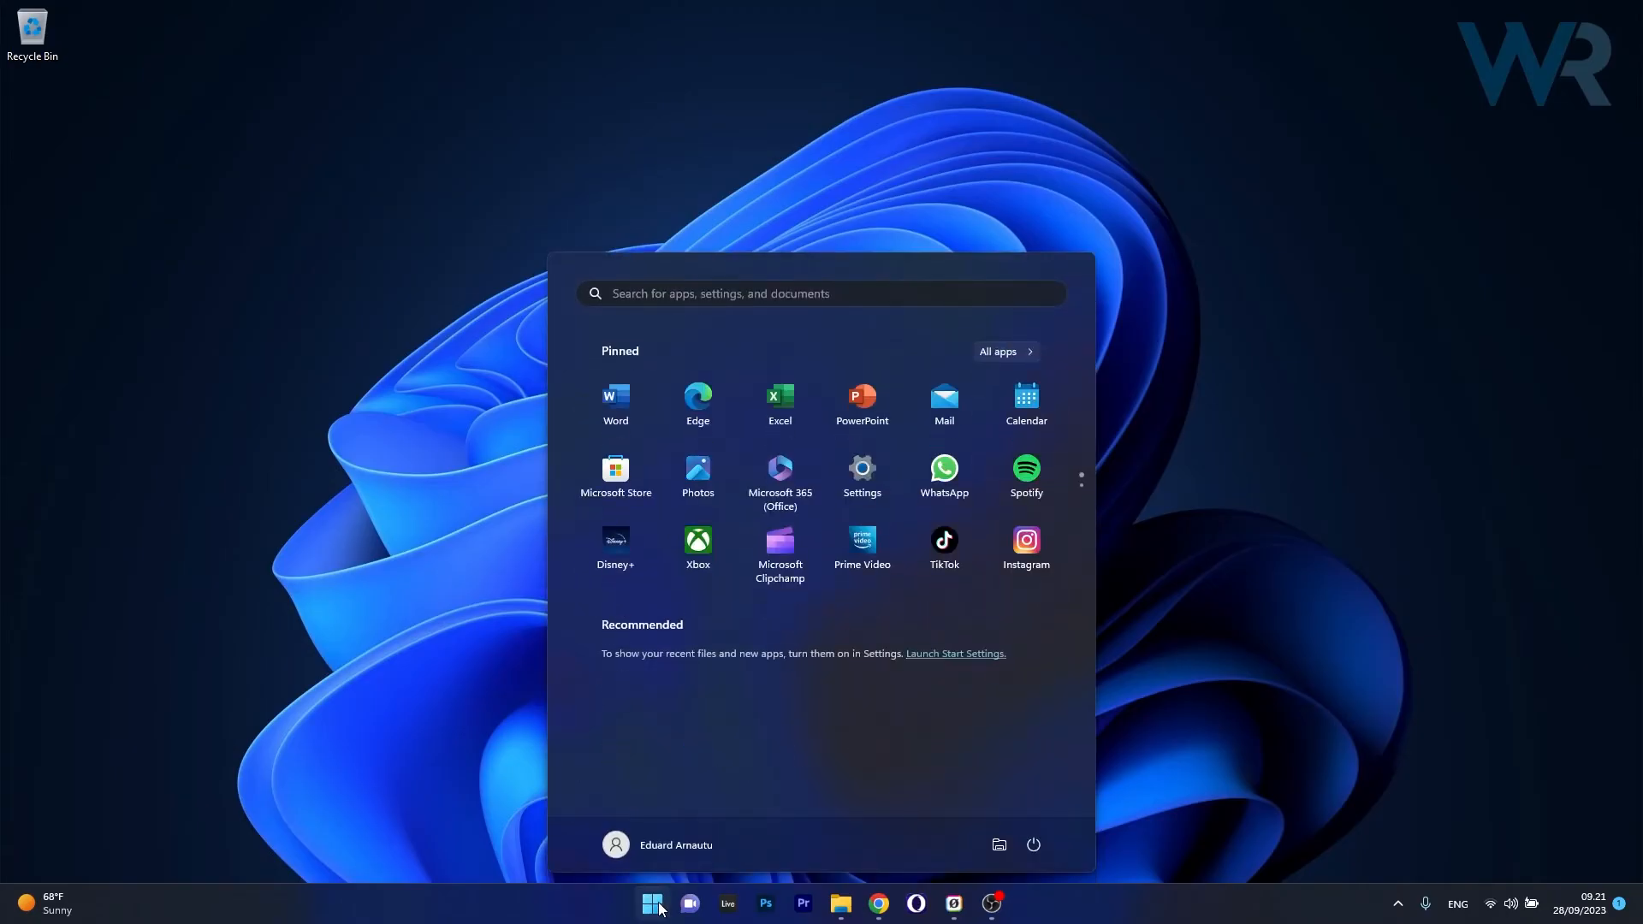
pyautogui.click(861, 469)
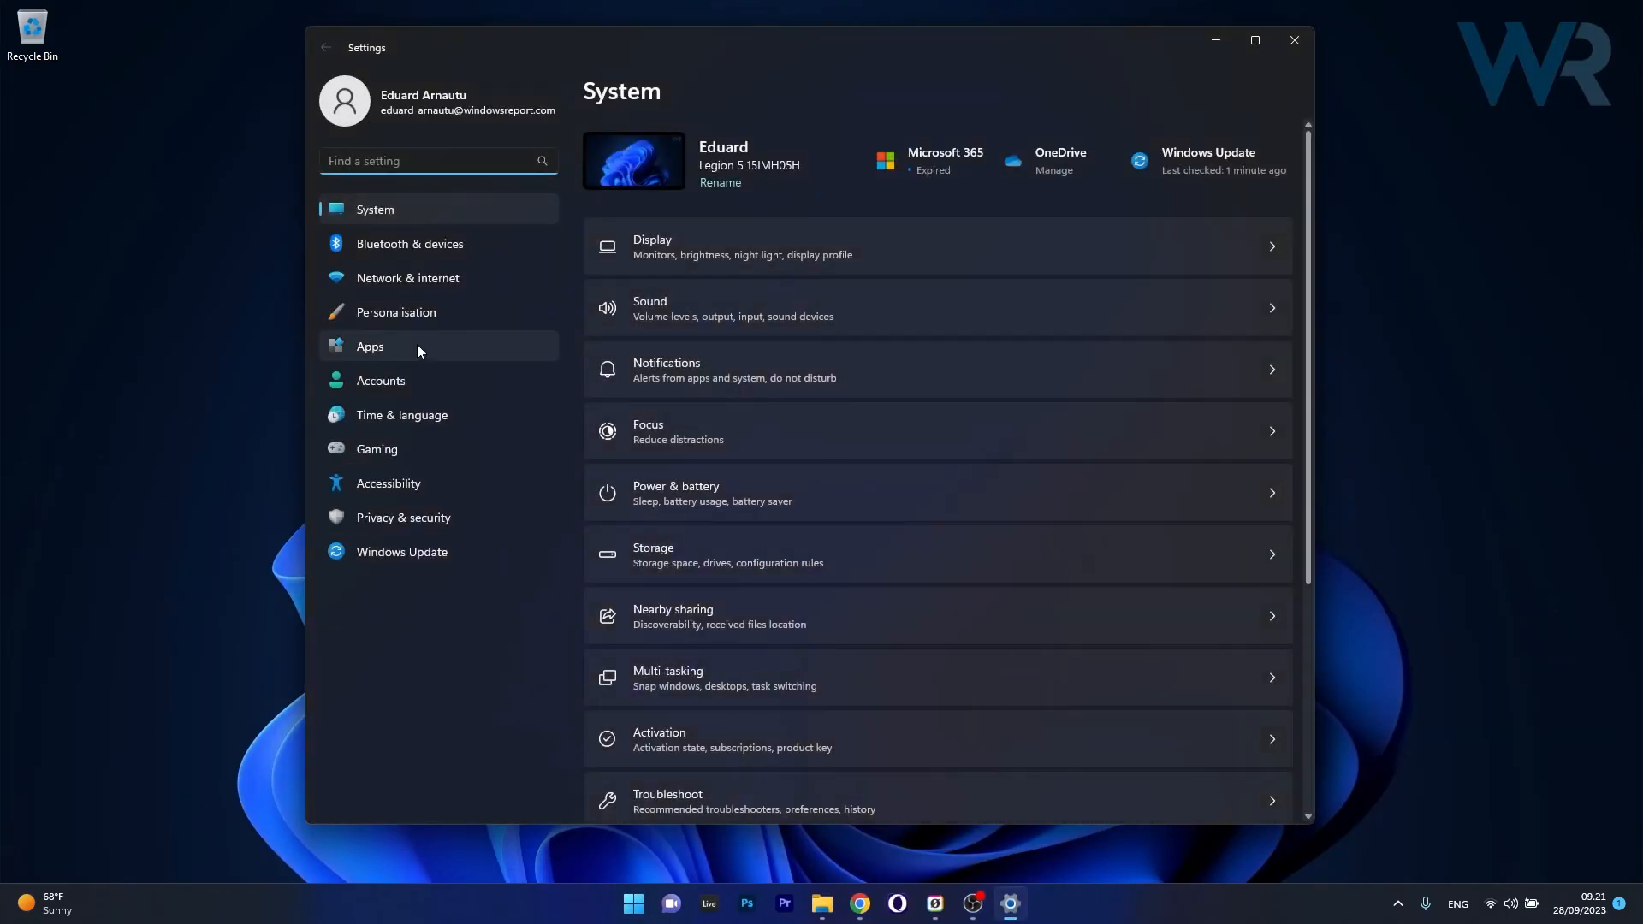
pyautogui.click(370, 346)
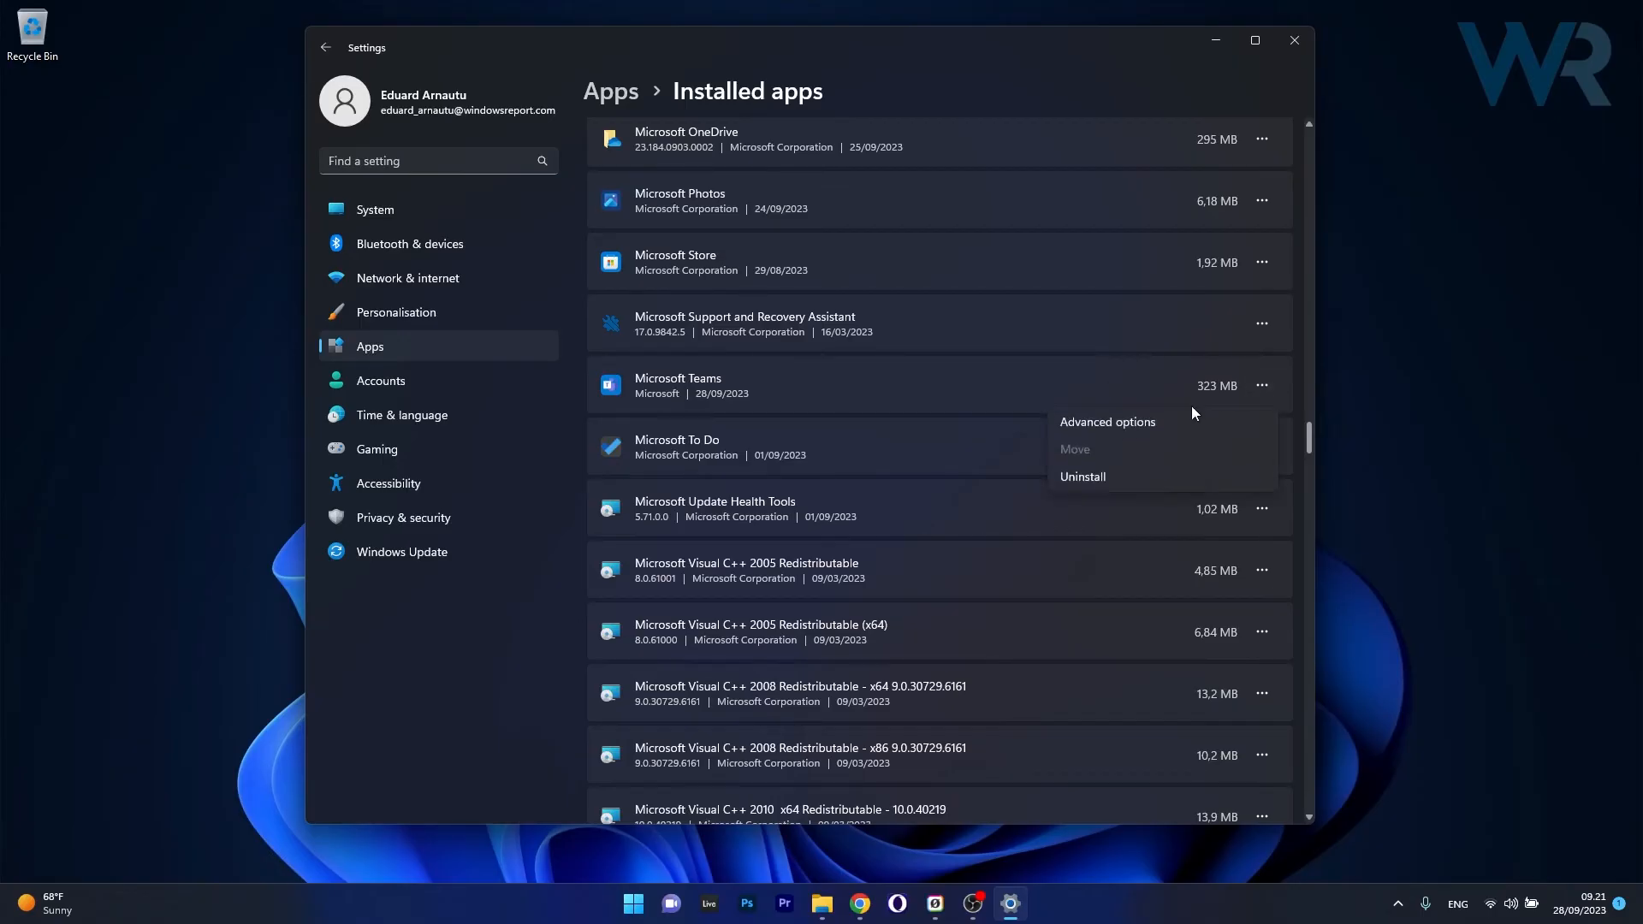
# Show Microsoft Teams' Advanced options and scroll to its Repair, Reset and Uninstall choices
pyautogui.click(1107, 422)
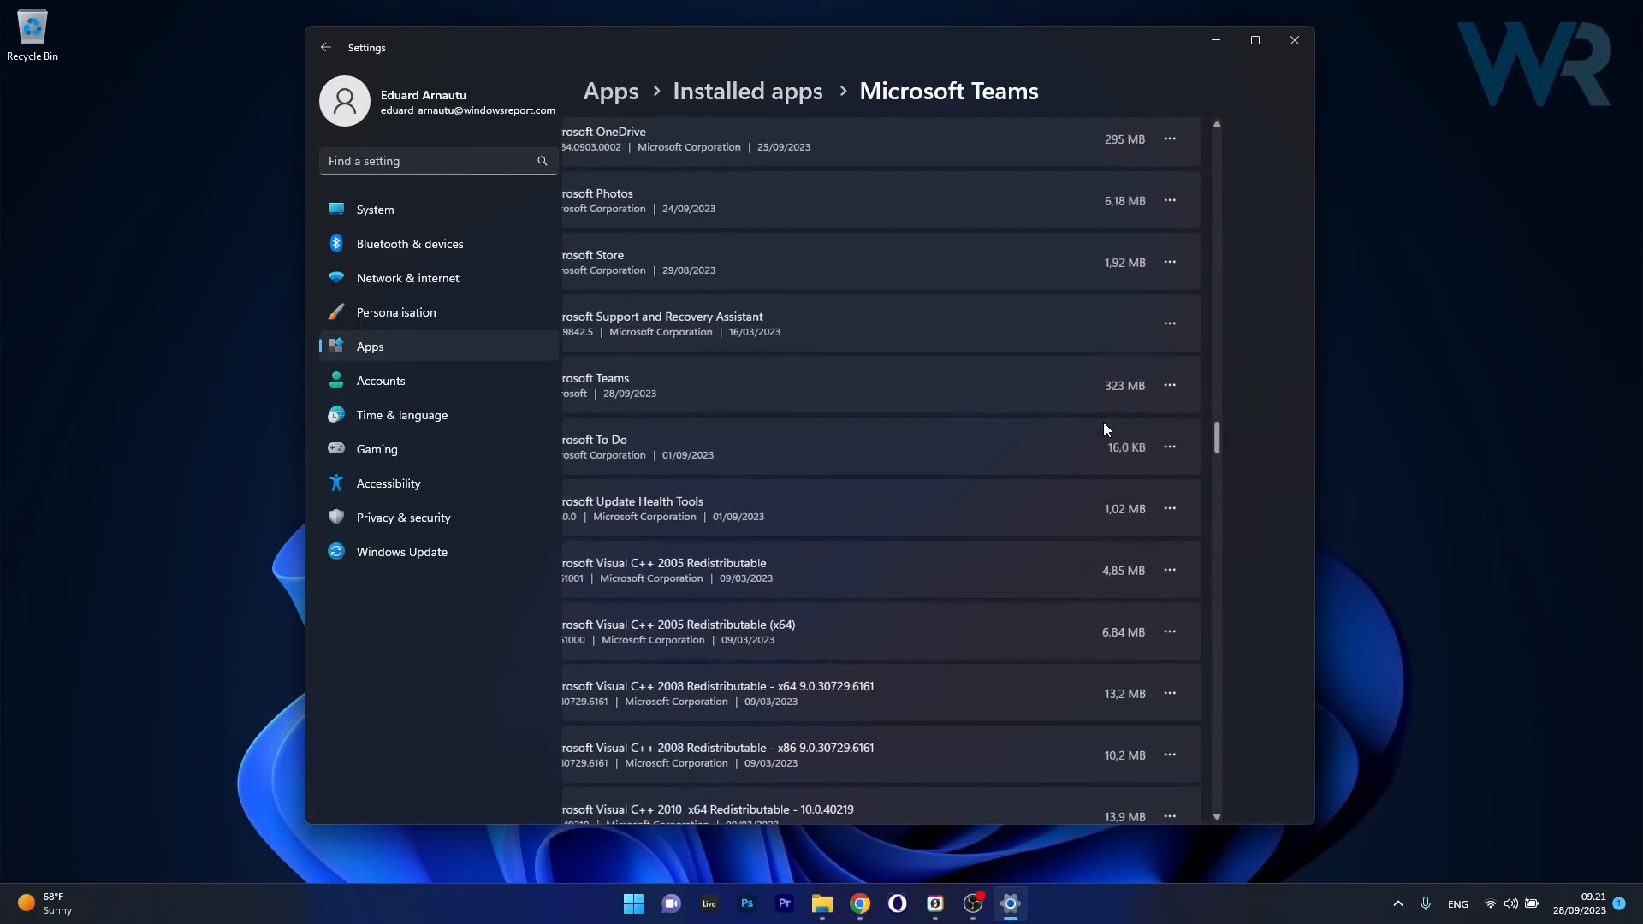
pyautogui.click(597, 385)
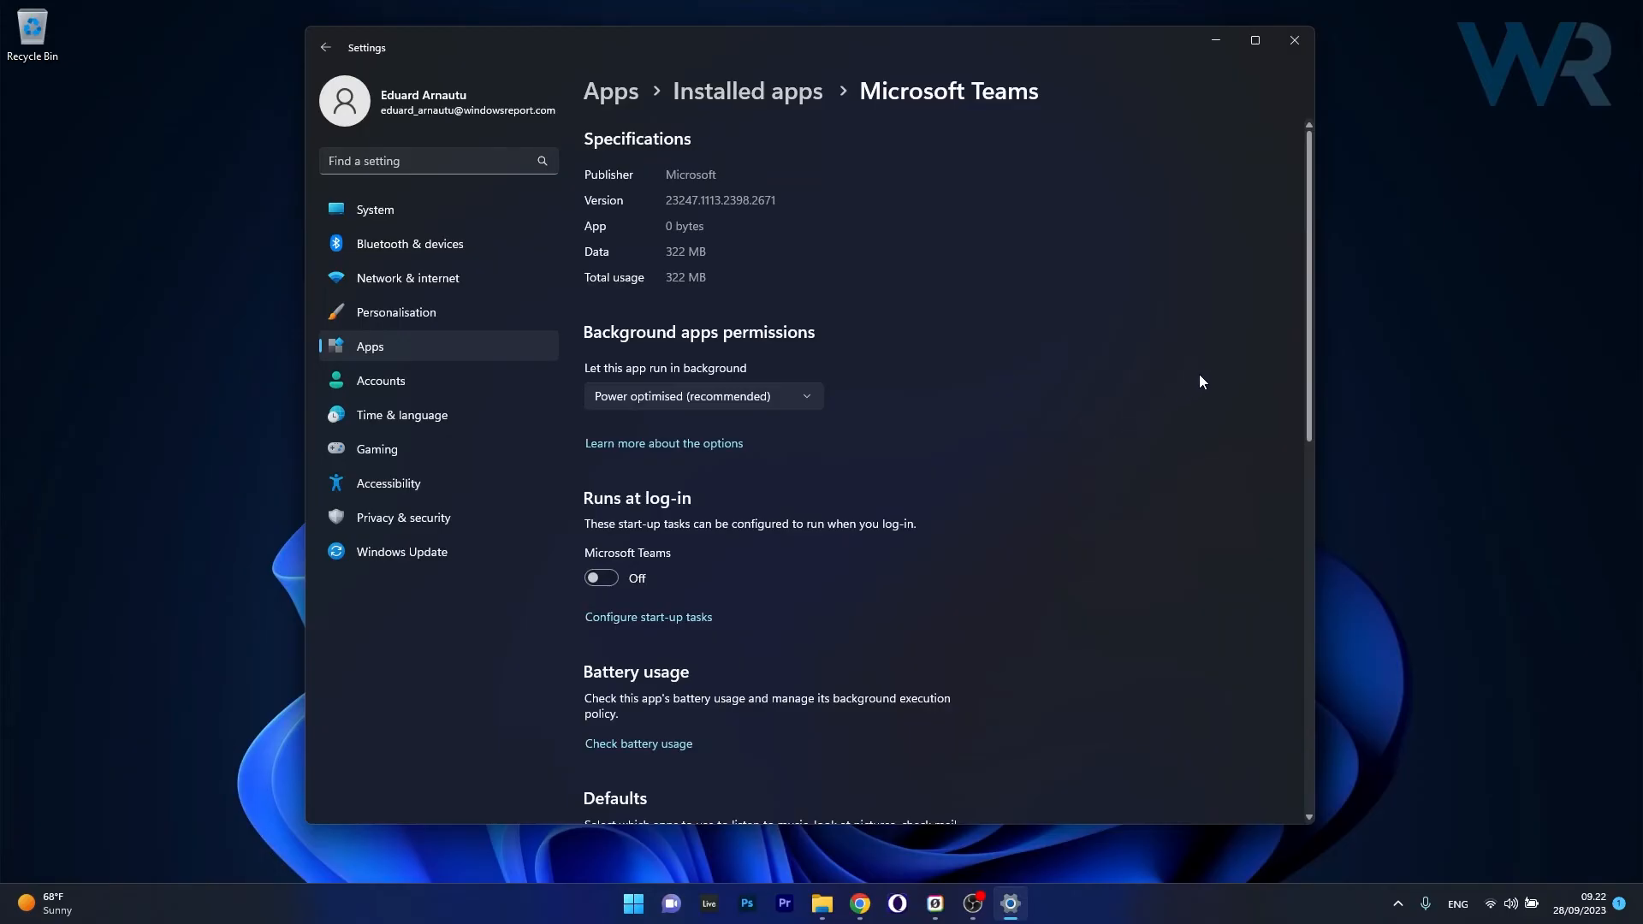
pyautogui.moveTo(1268, 346)
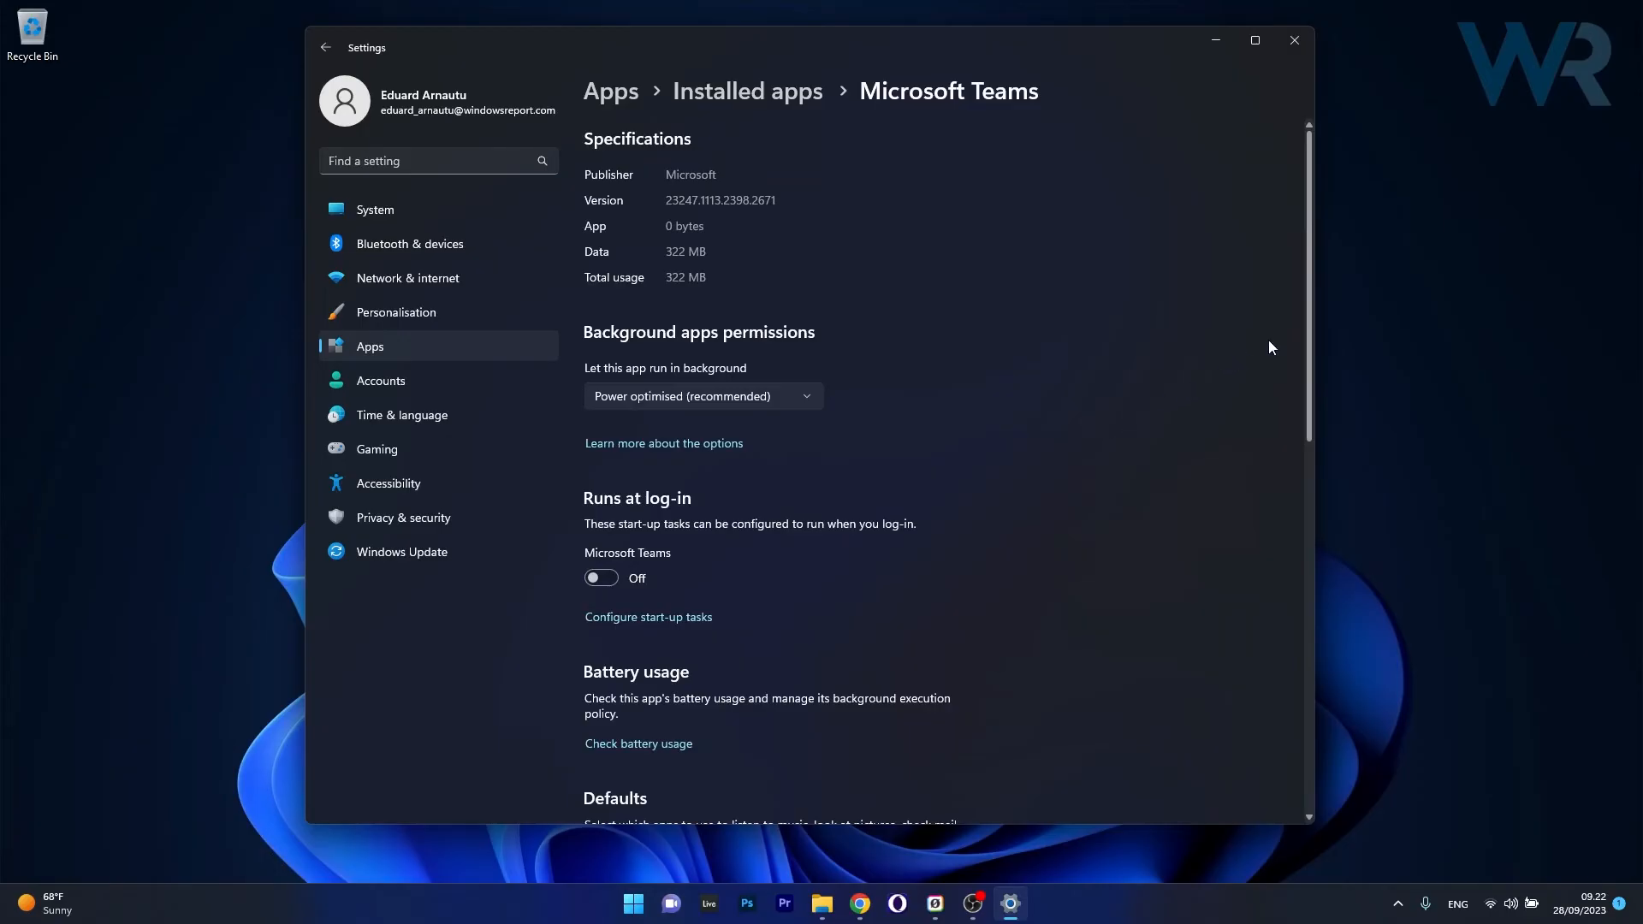
pyautogui.scroll(-3)
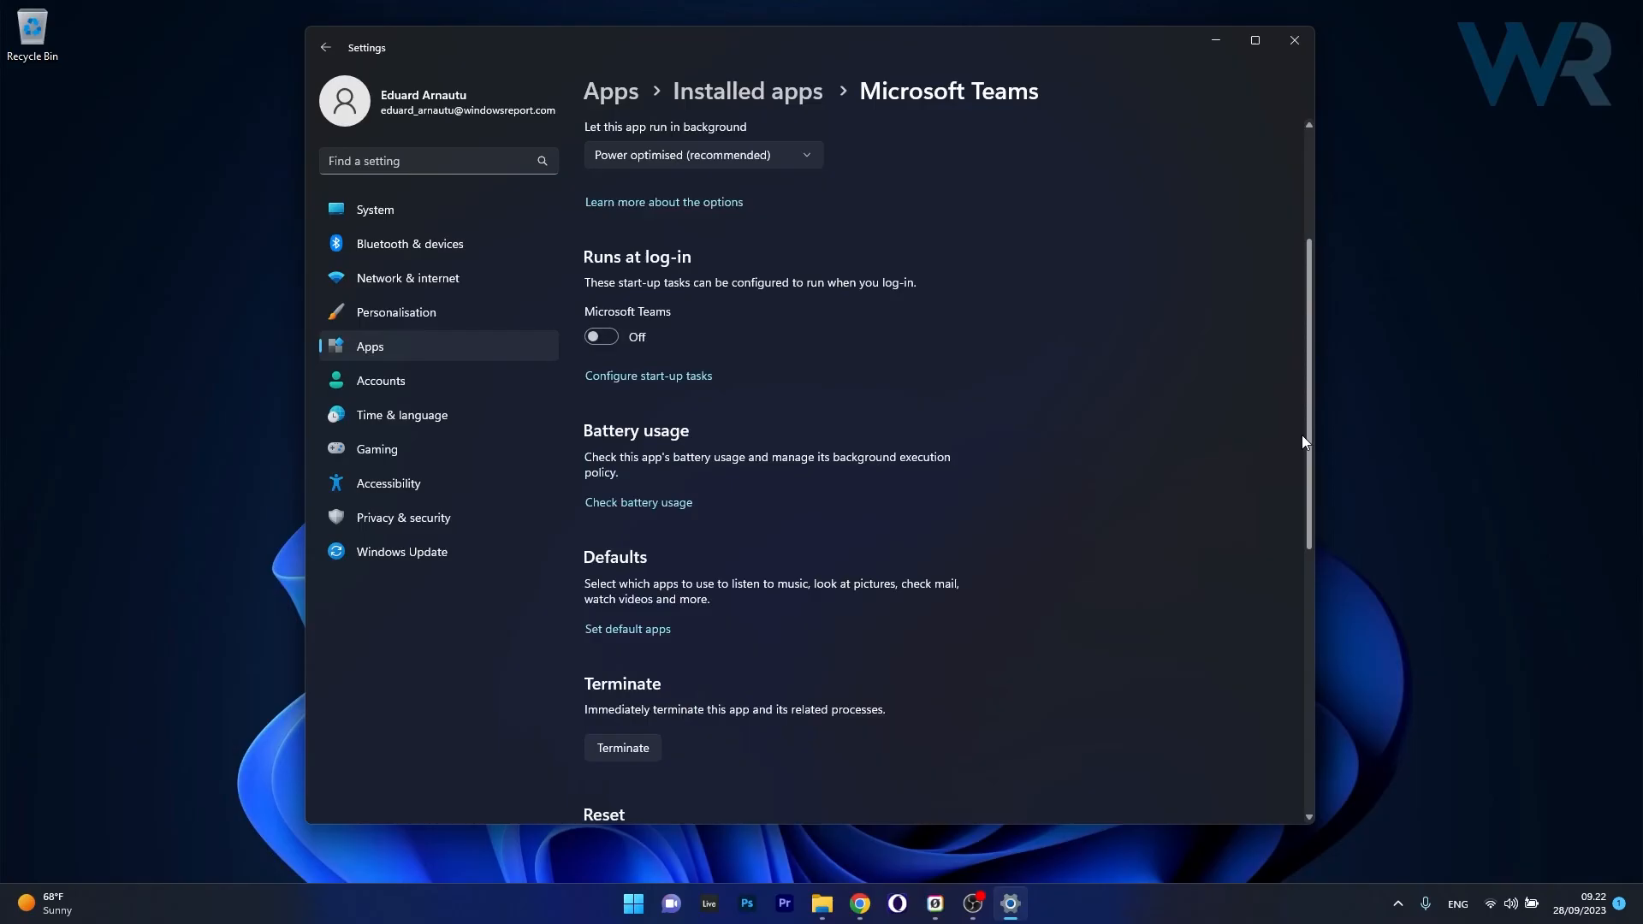
pyautogui.scroll(-3)
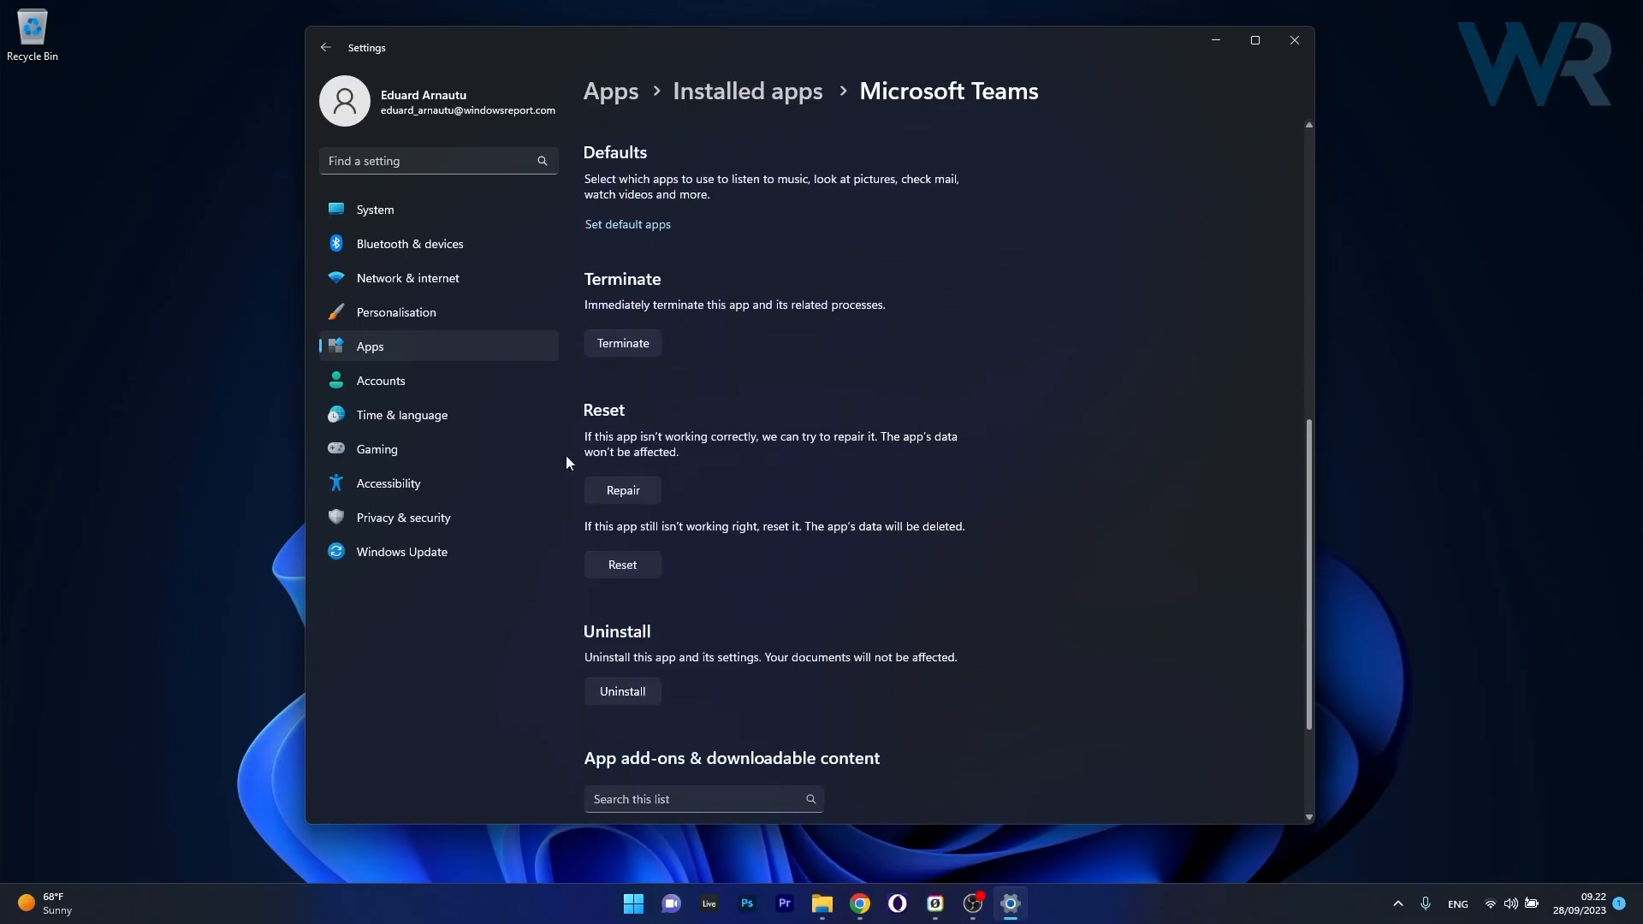
pyautogui.moveTo(637, 494)
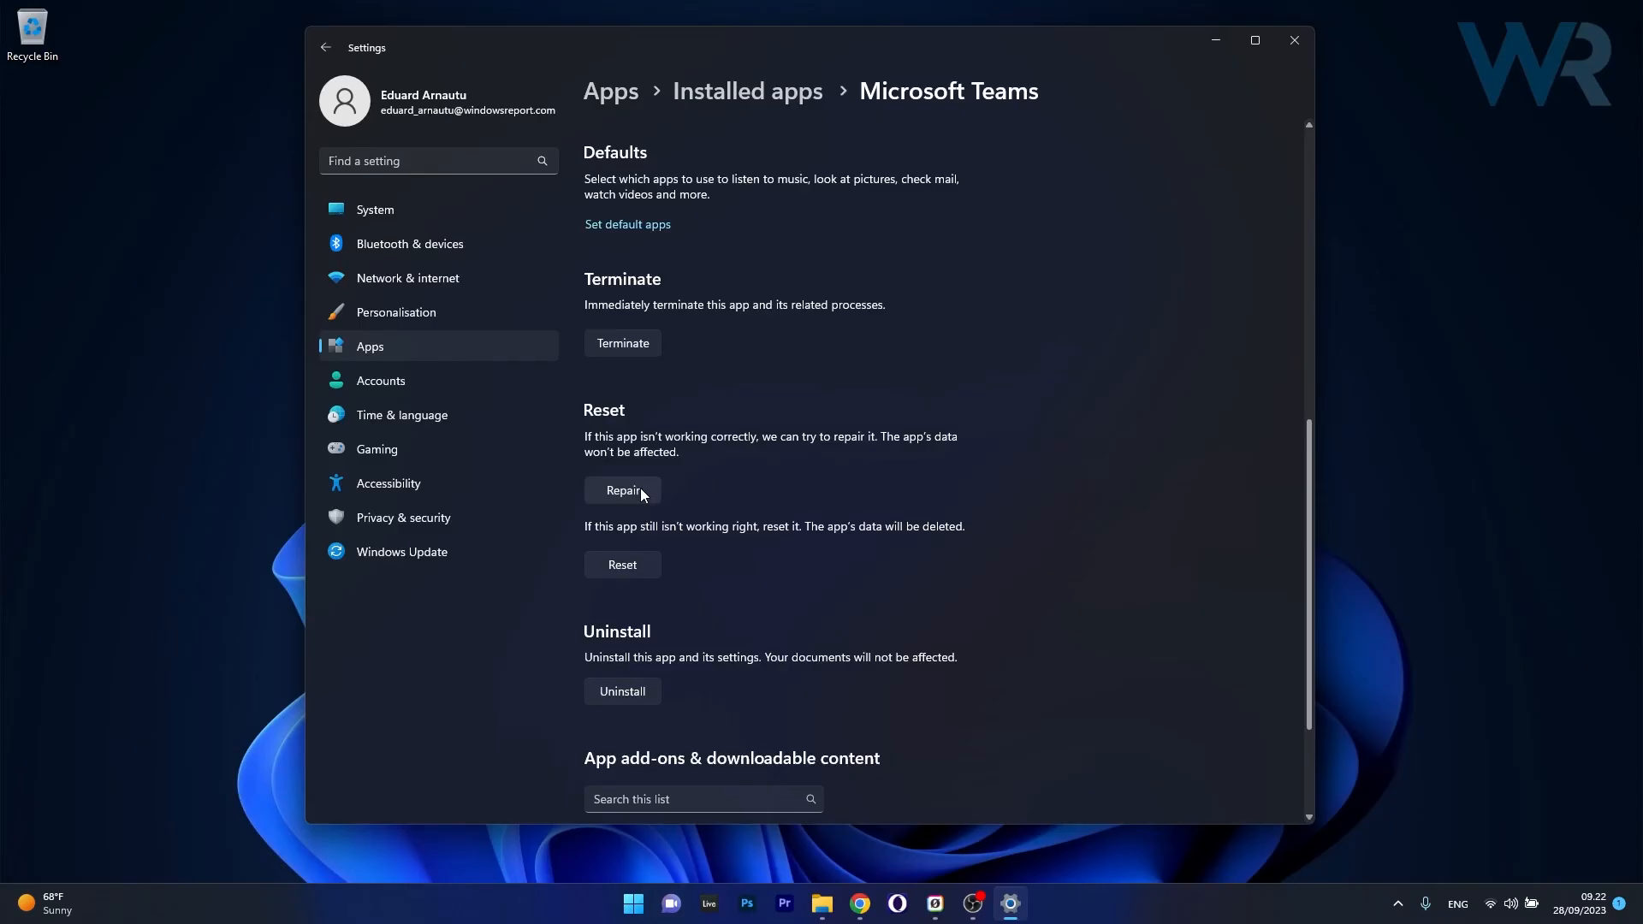
pyautogui.moveTo(631, 577)
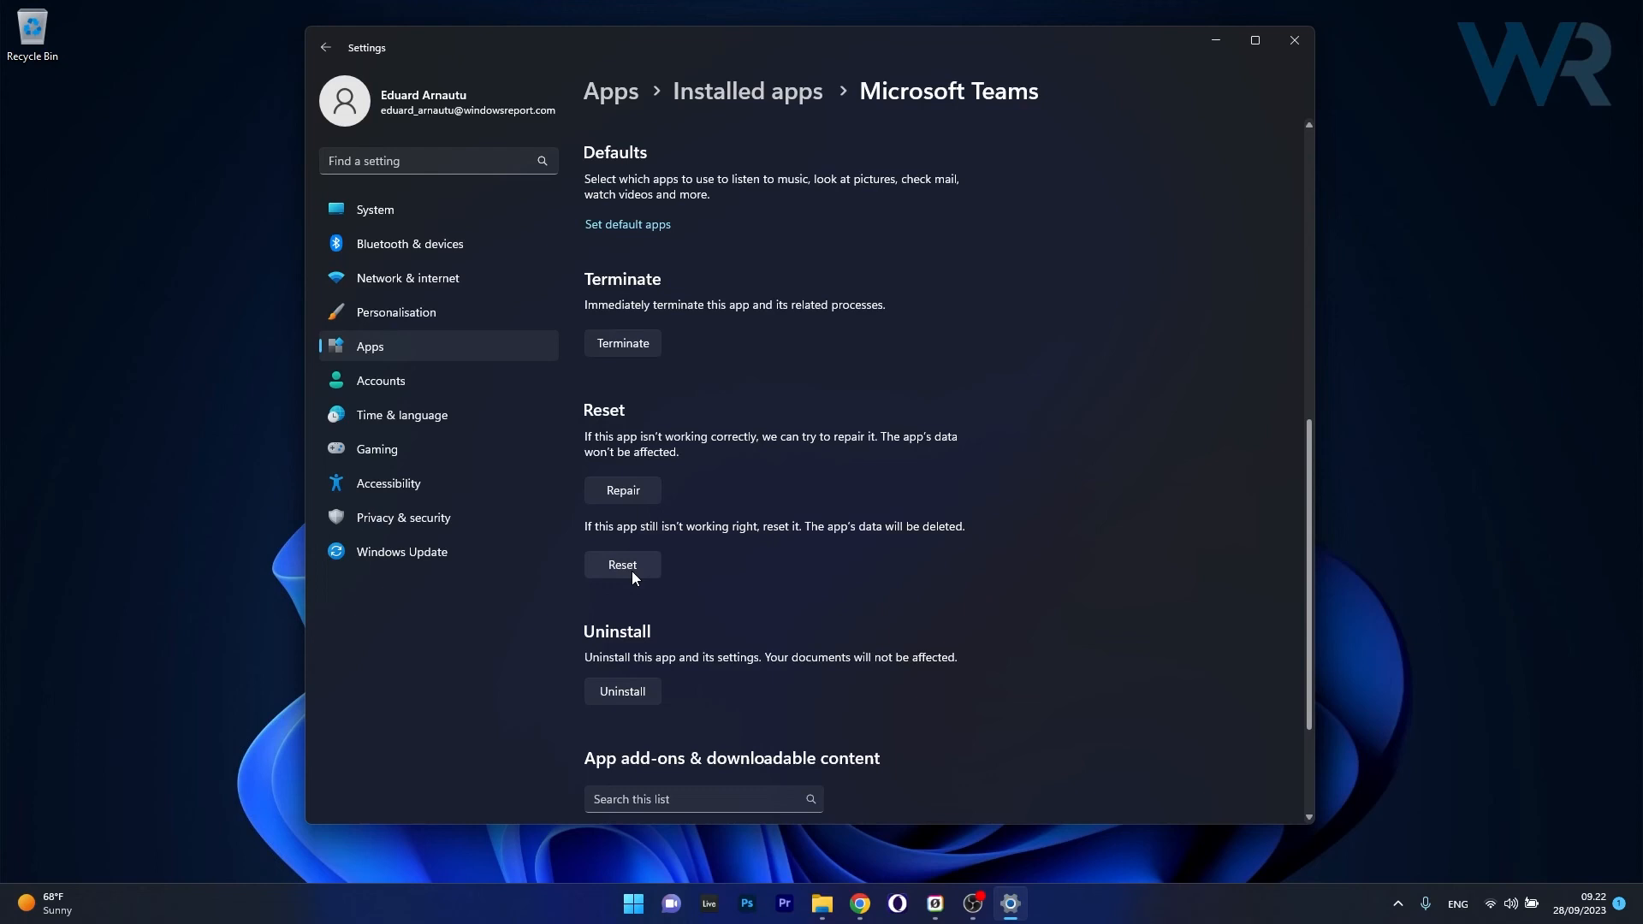
pyautogui.moveTo(702, 538)
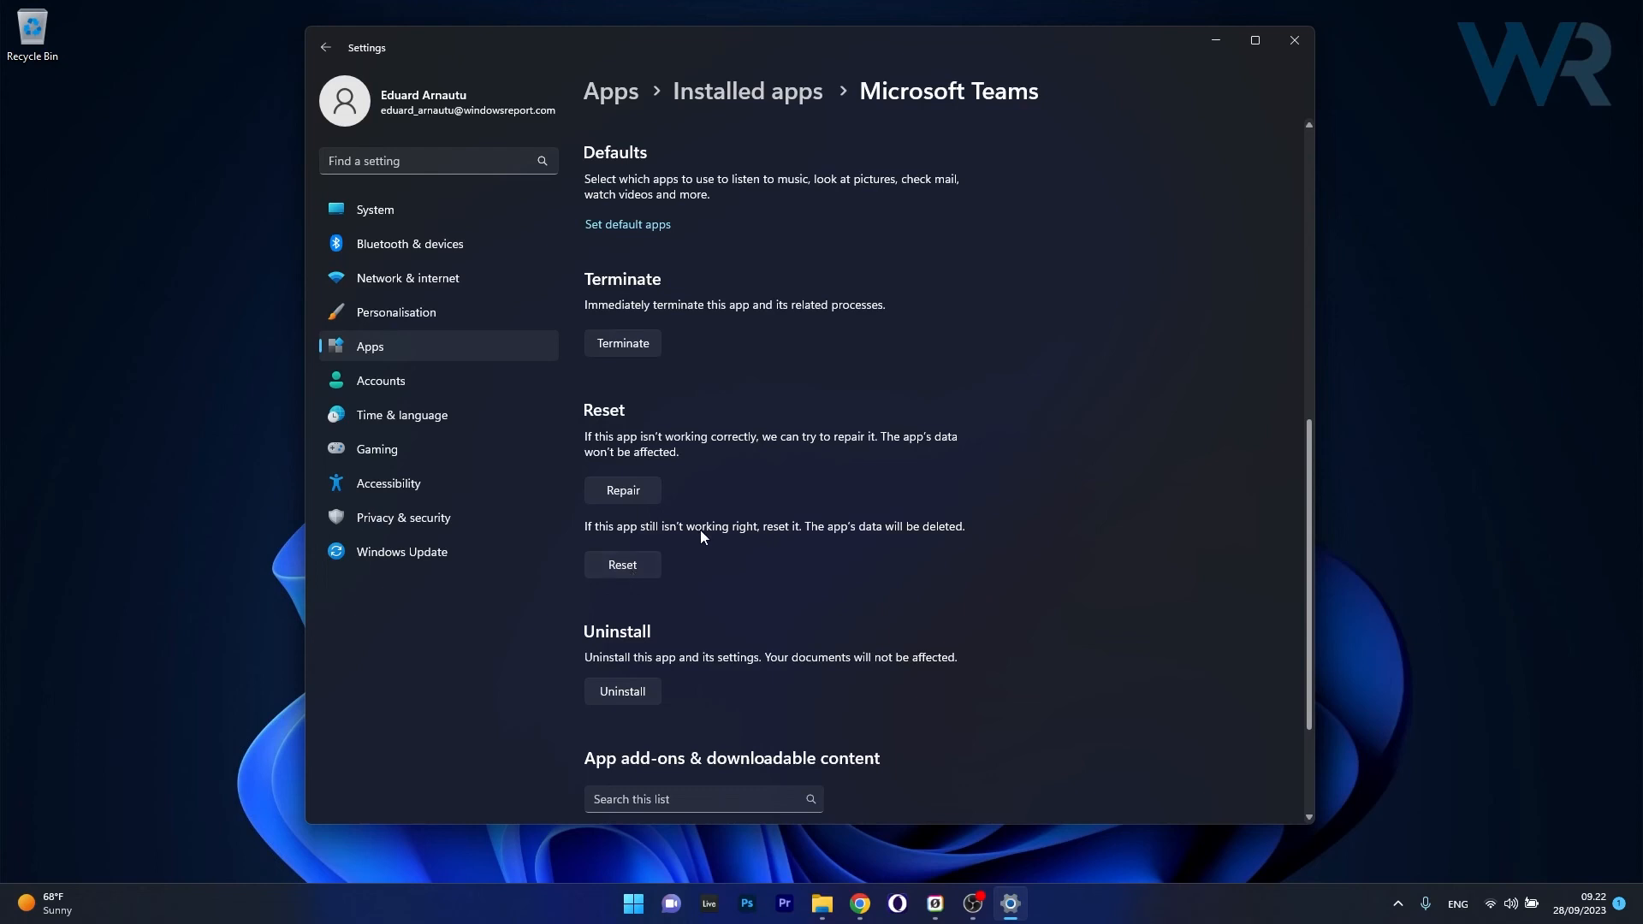
pyautogui.moveTo(1035, 608)
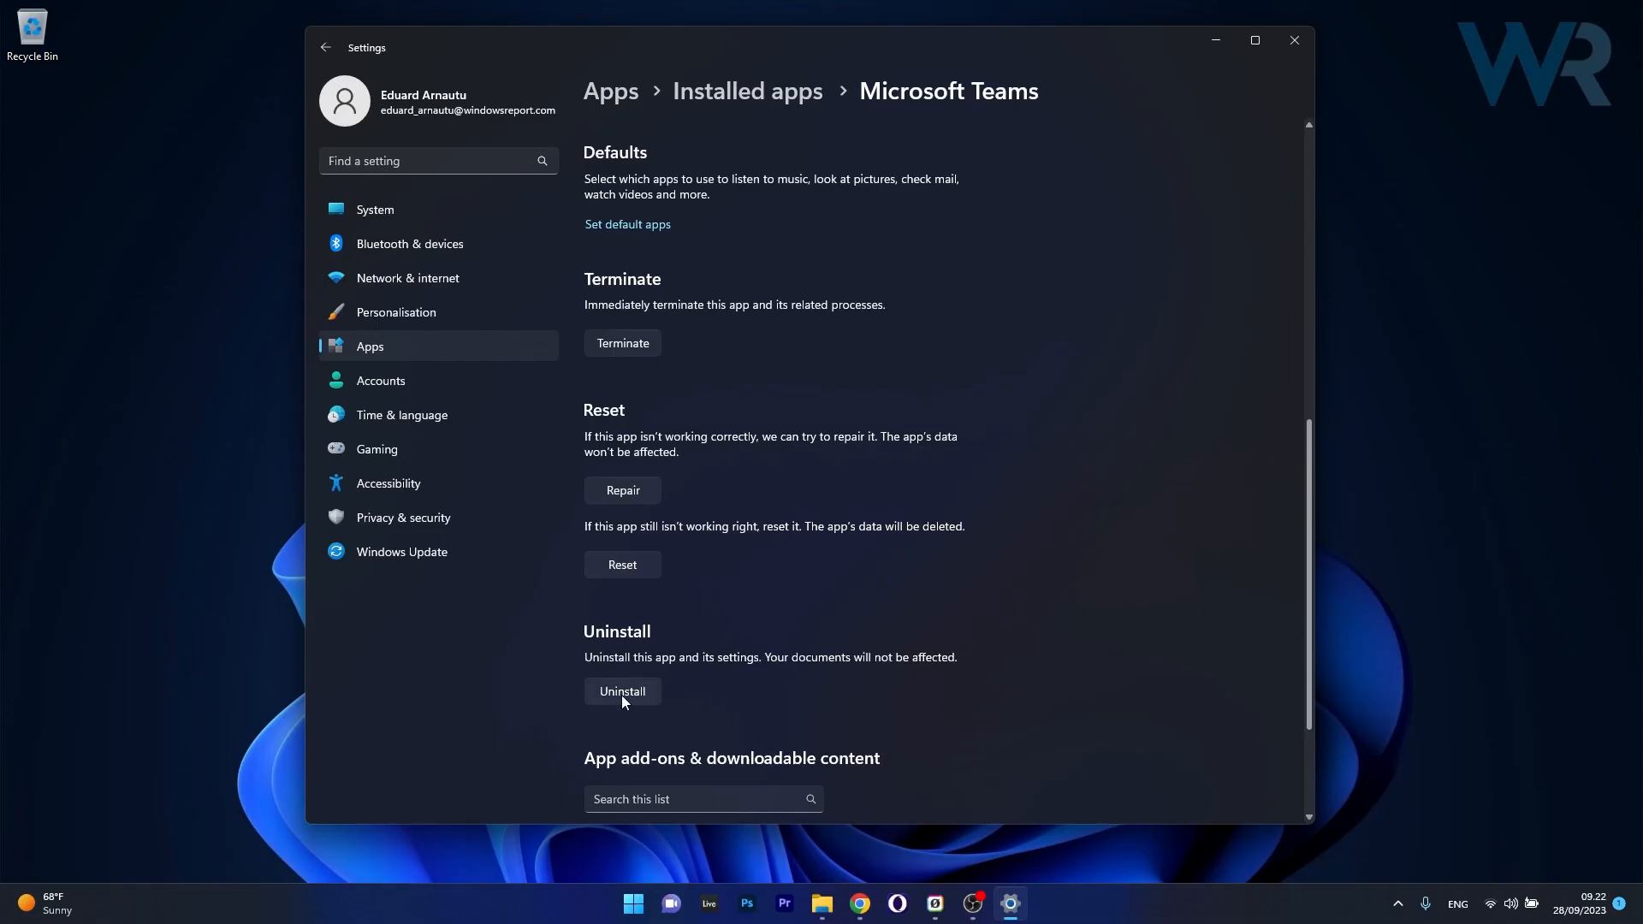
pyautogui.moveTo(1061, 646)
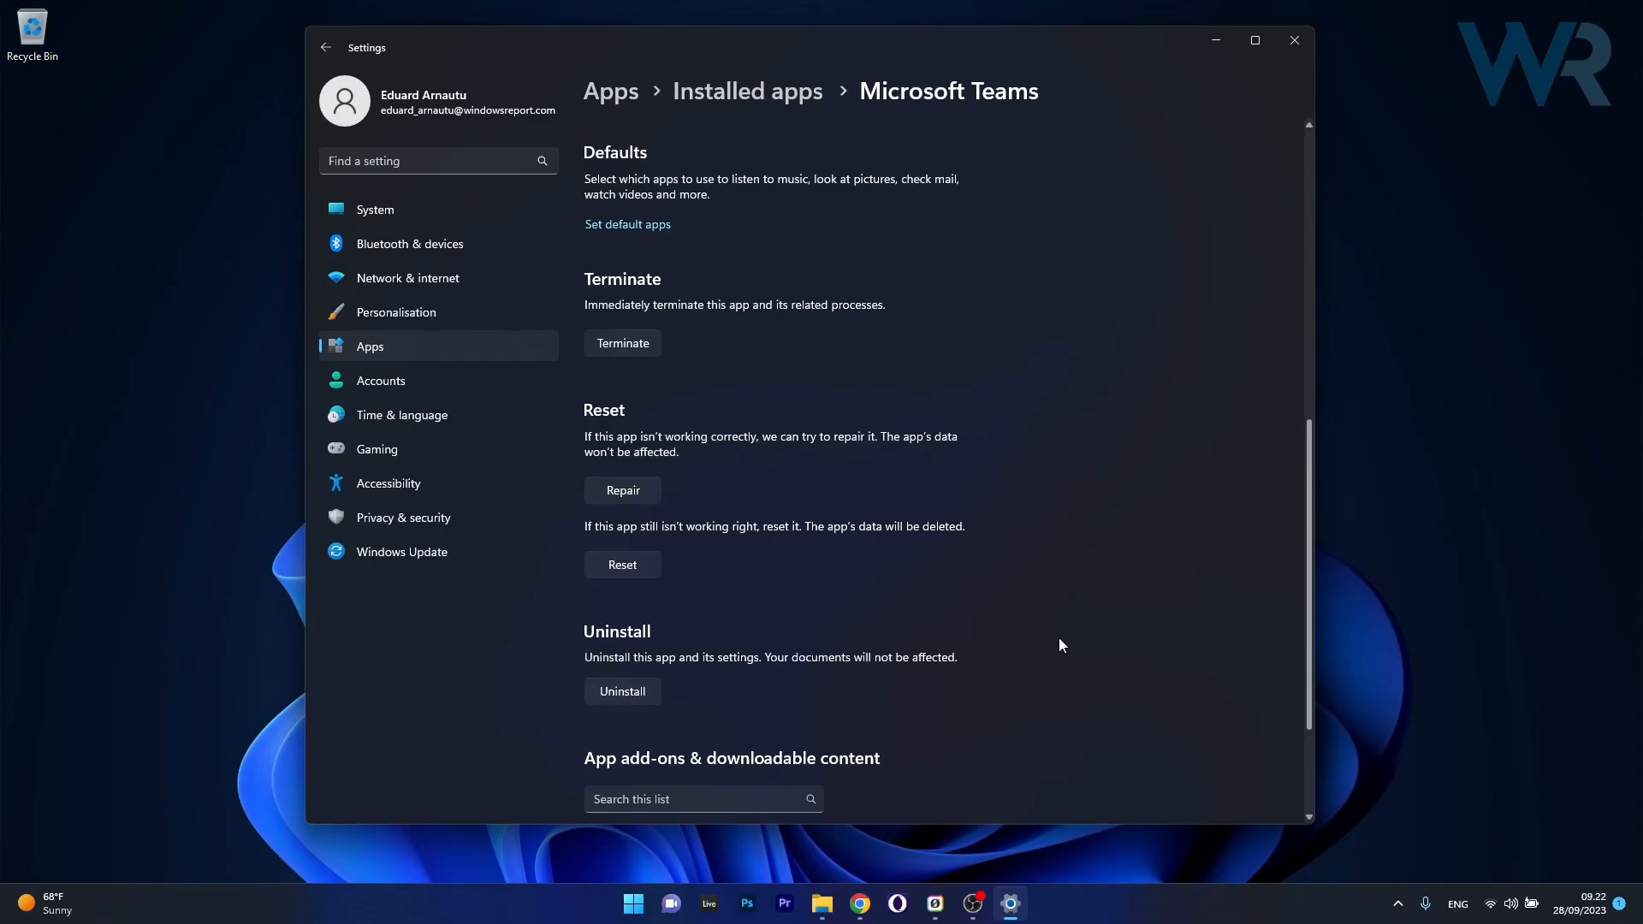
pyautogui.moveTo(1248, 279)
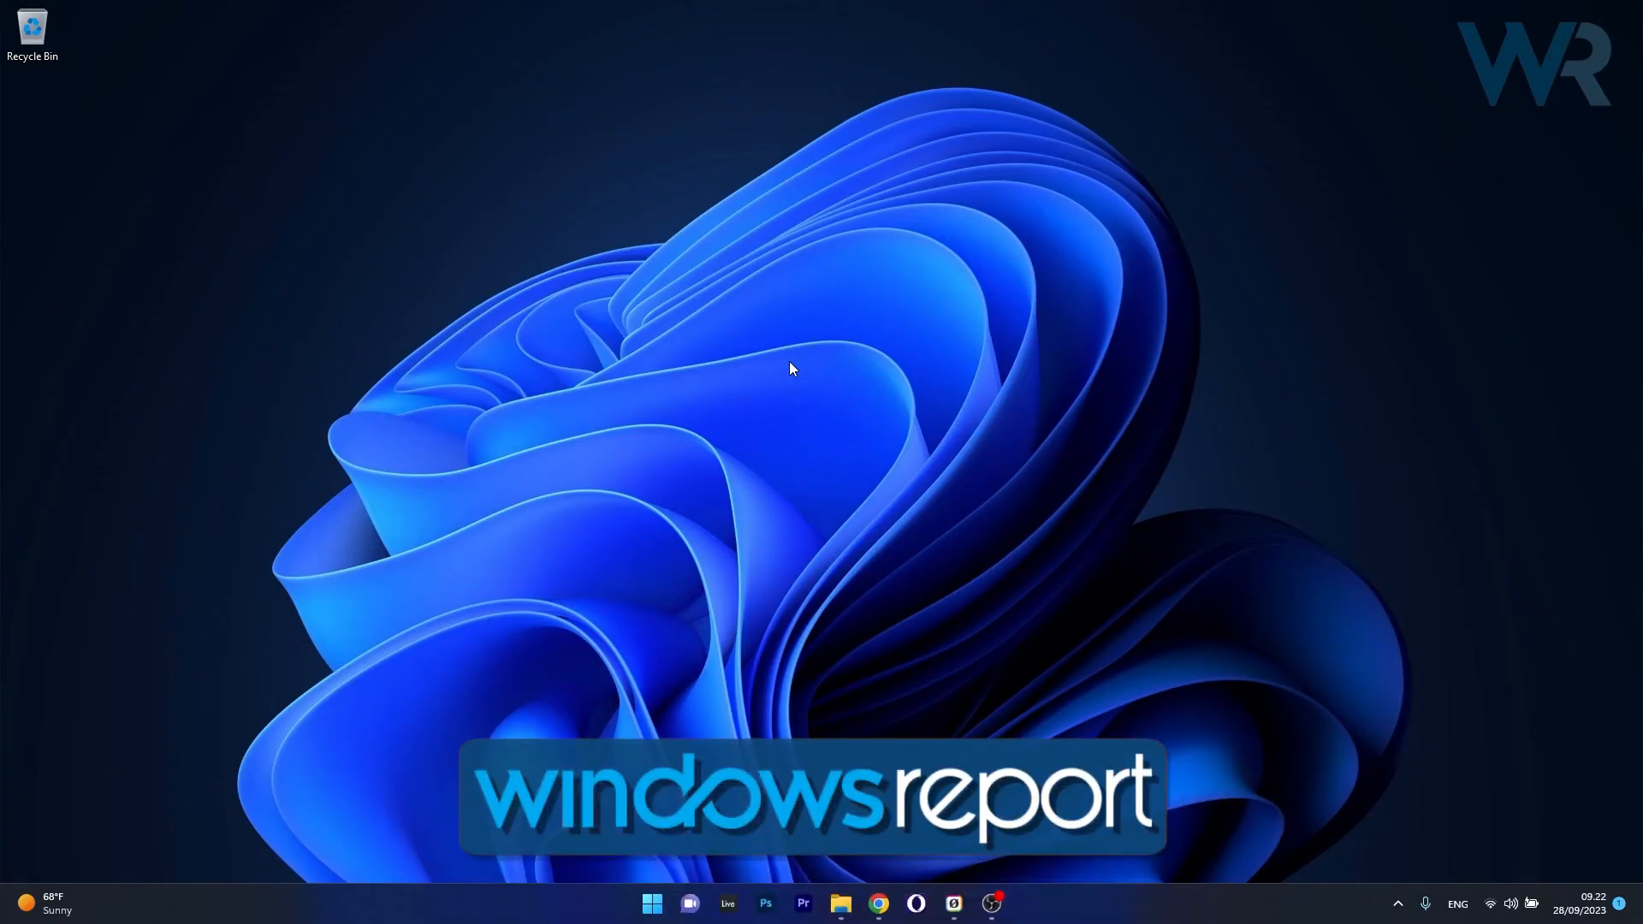
pyautogui.moveTo(815, 353)
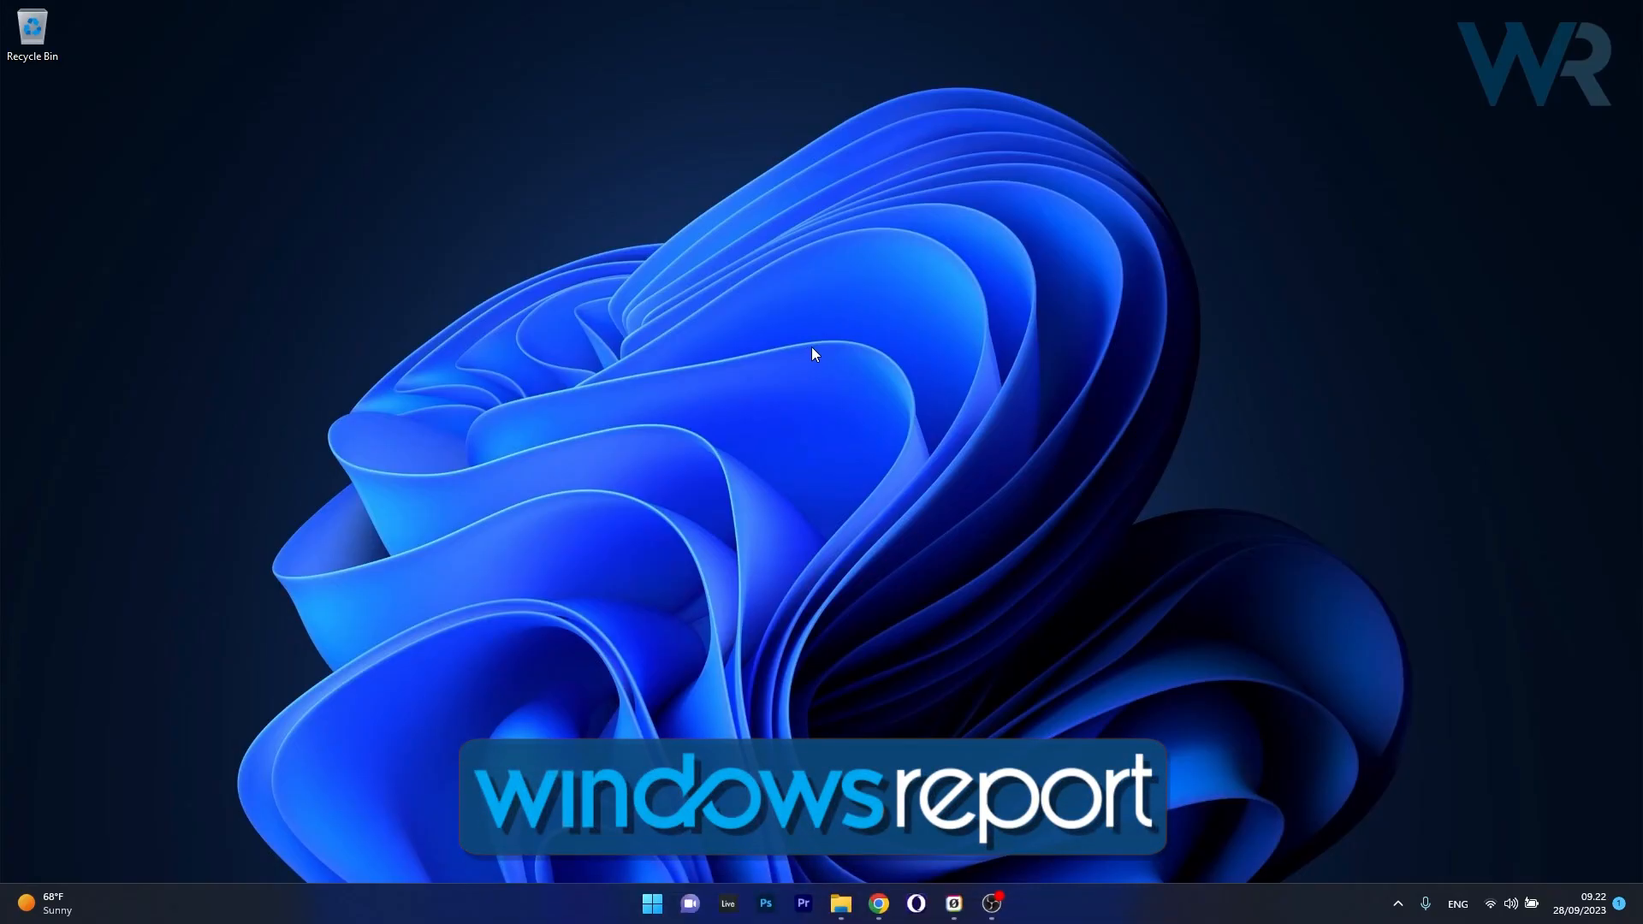